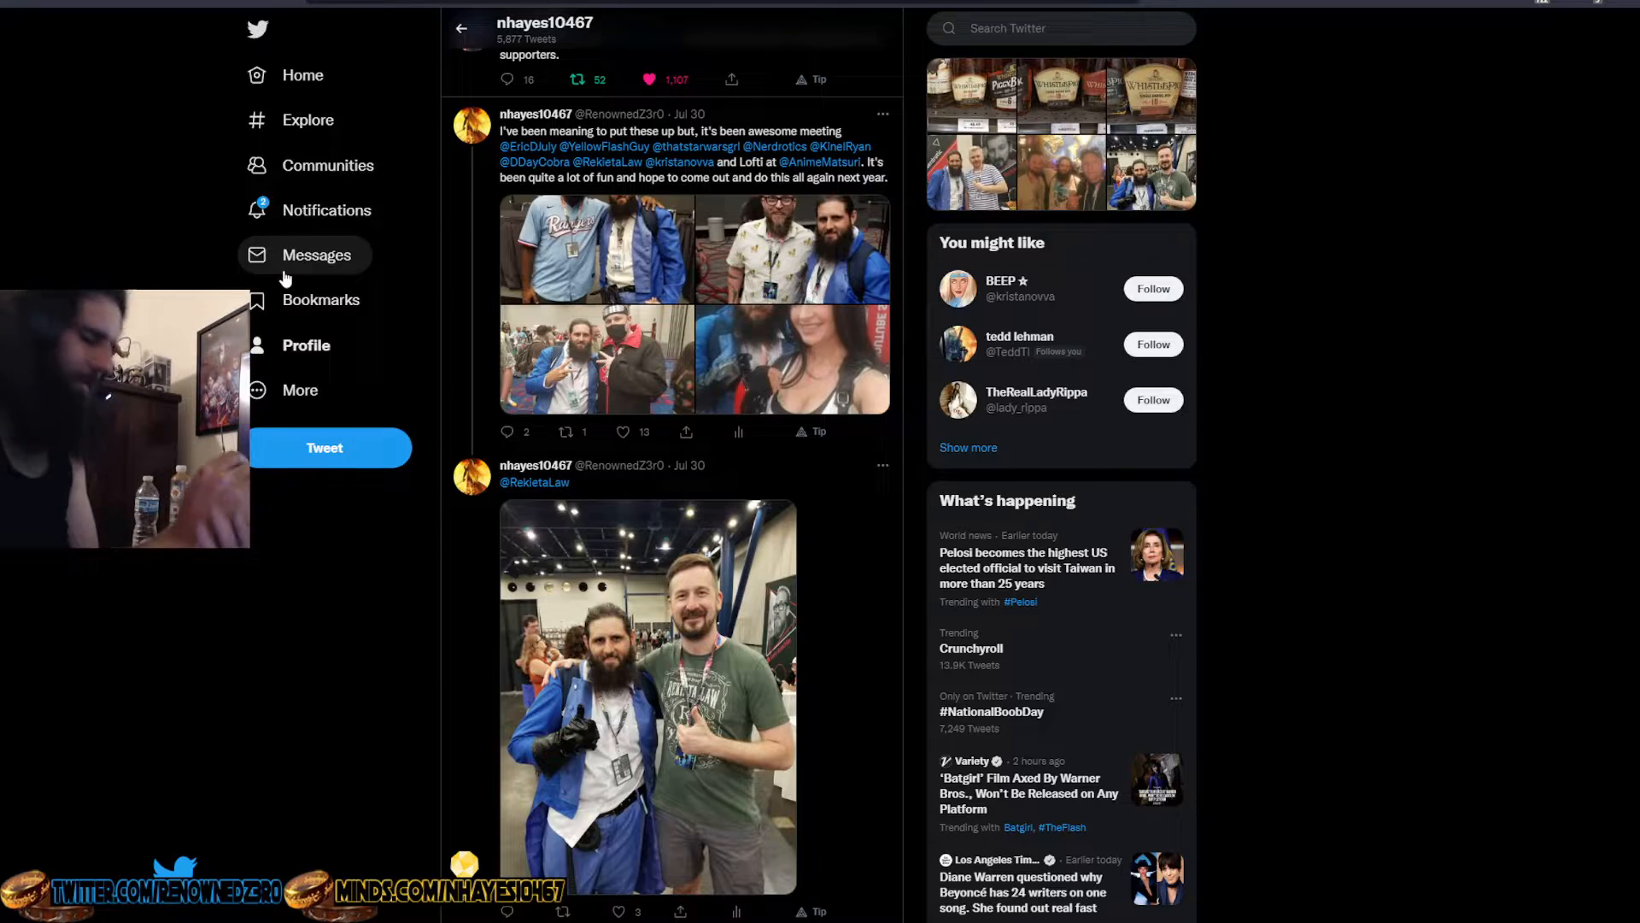
Scroll the ISOM #1 Campaign page back to its goal, revenue and purchaser figures
{"action": "scroll", "scroll_direction": "down", "scroll_amount": 3}
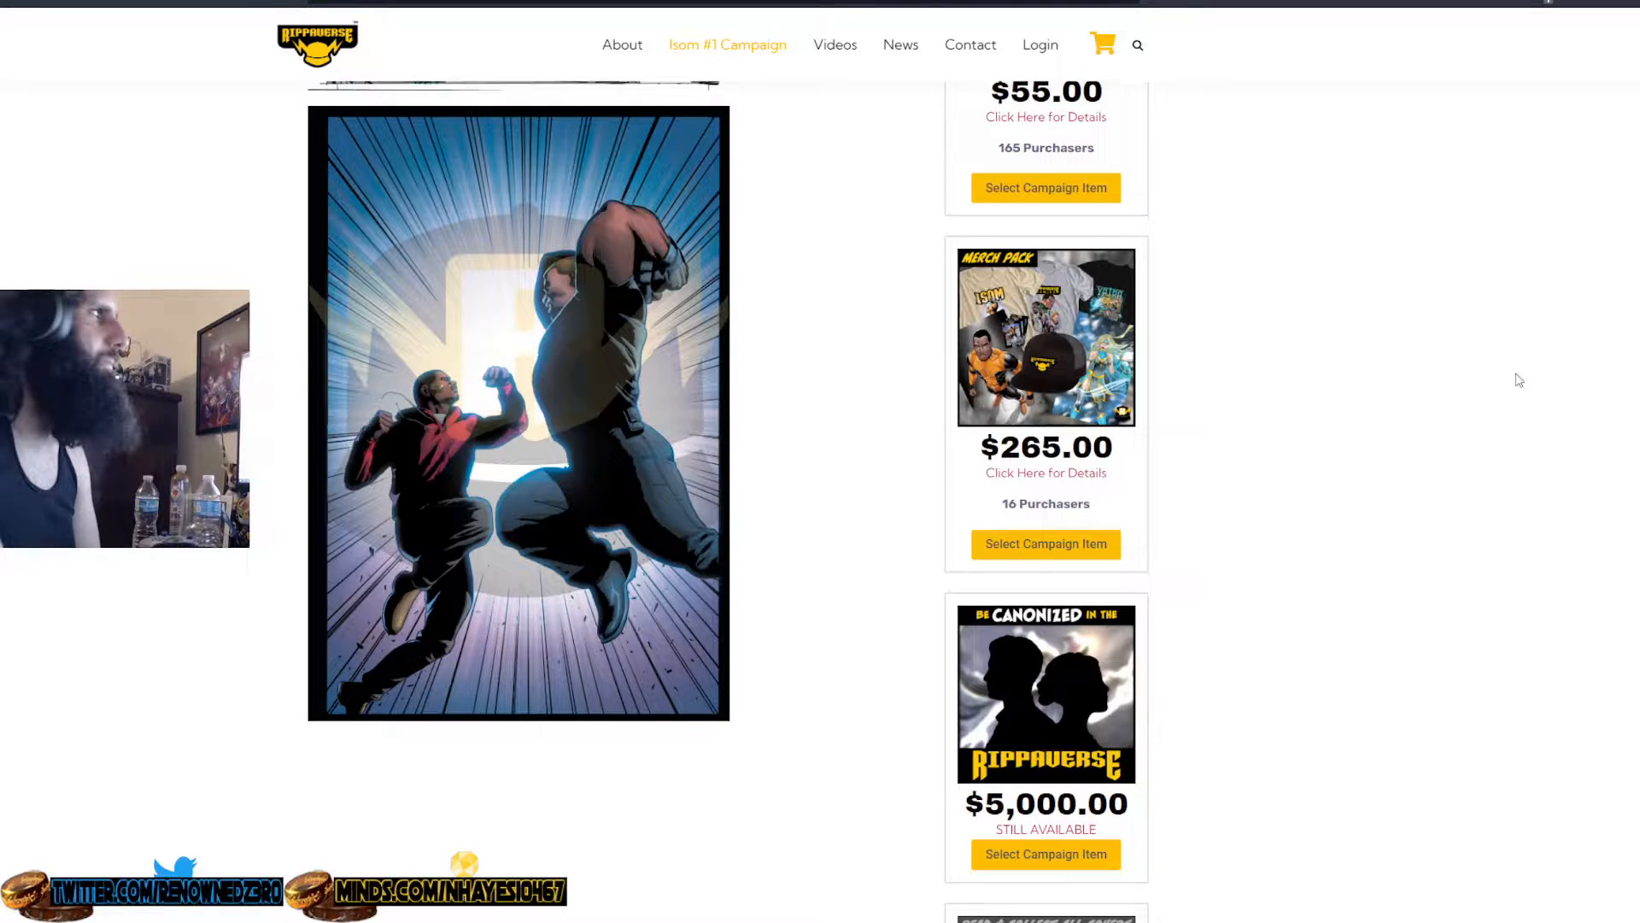
{"action": "scroll", "scroll_direction": "down", "scroll_amount": 3}
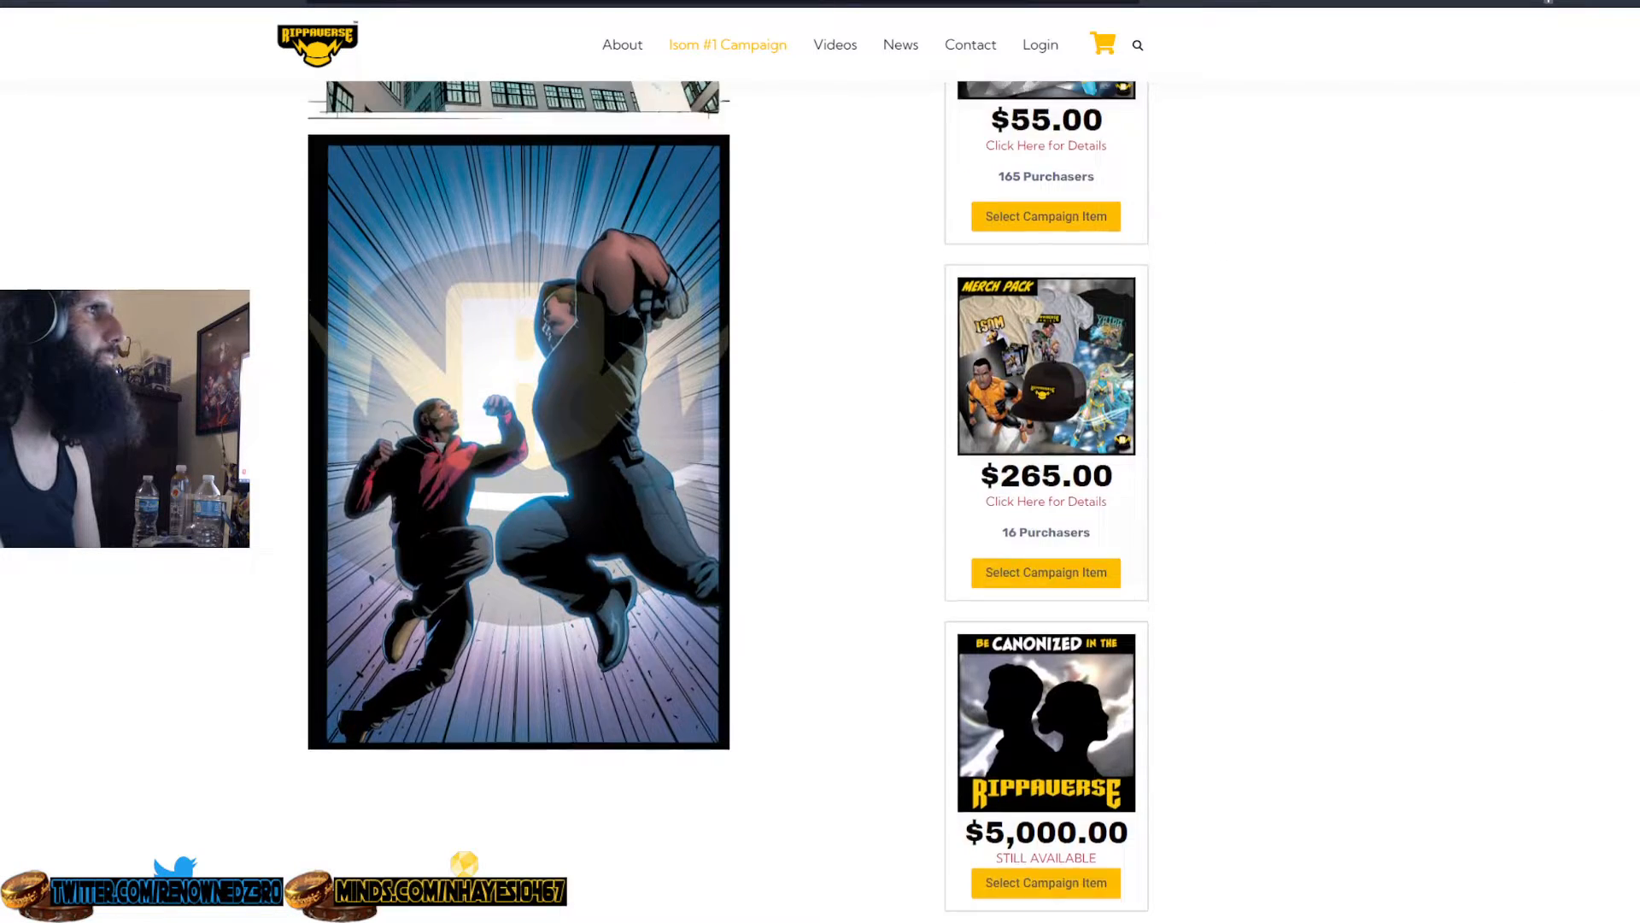
{"action": "scroll", "scroll_direction": "up", "scroll_amount": 3}
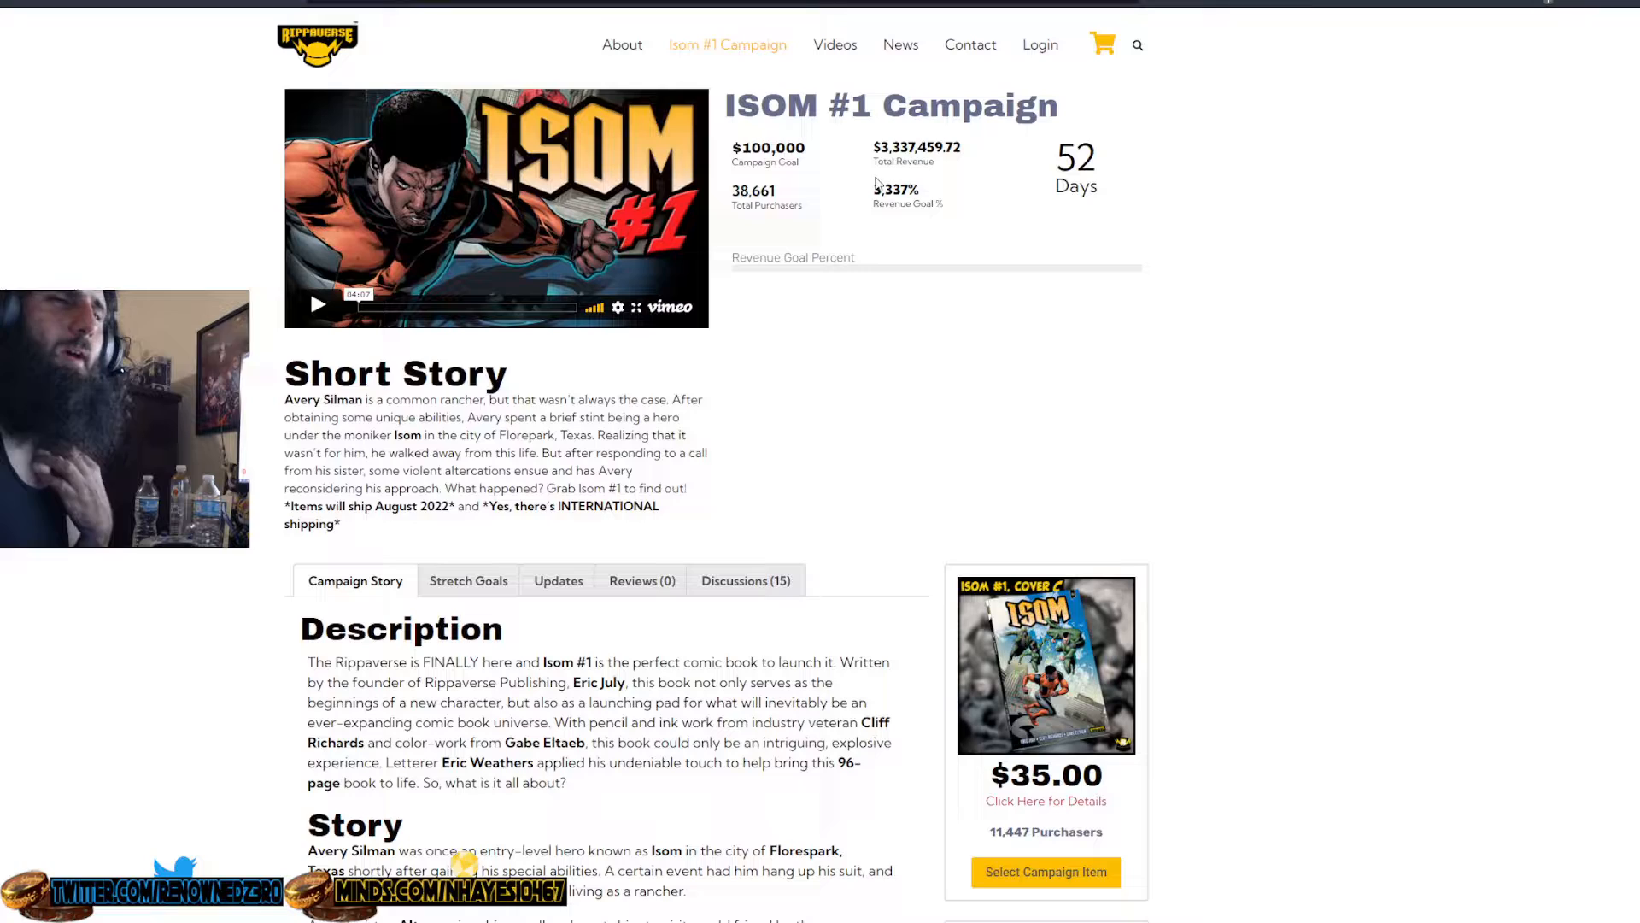
{"action": "mouse_move", "coordinate": [853, 211]}
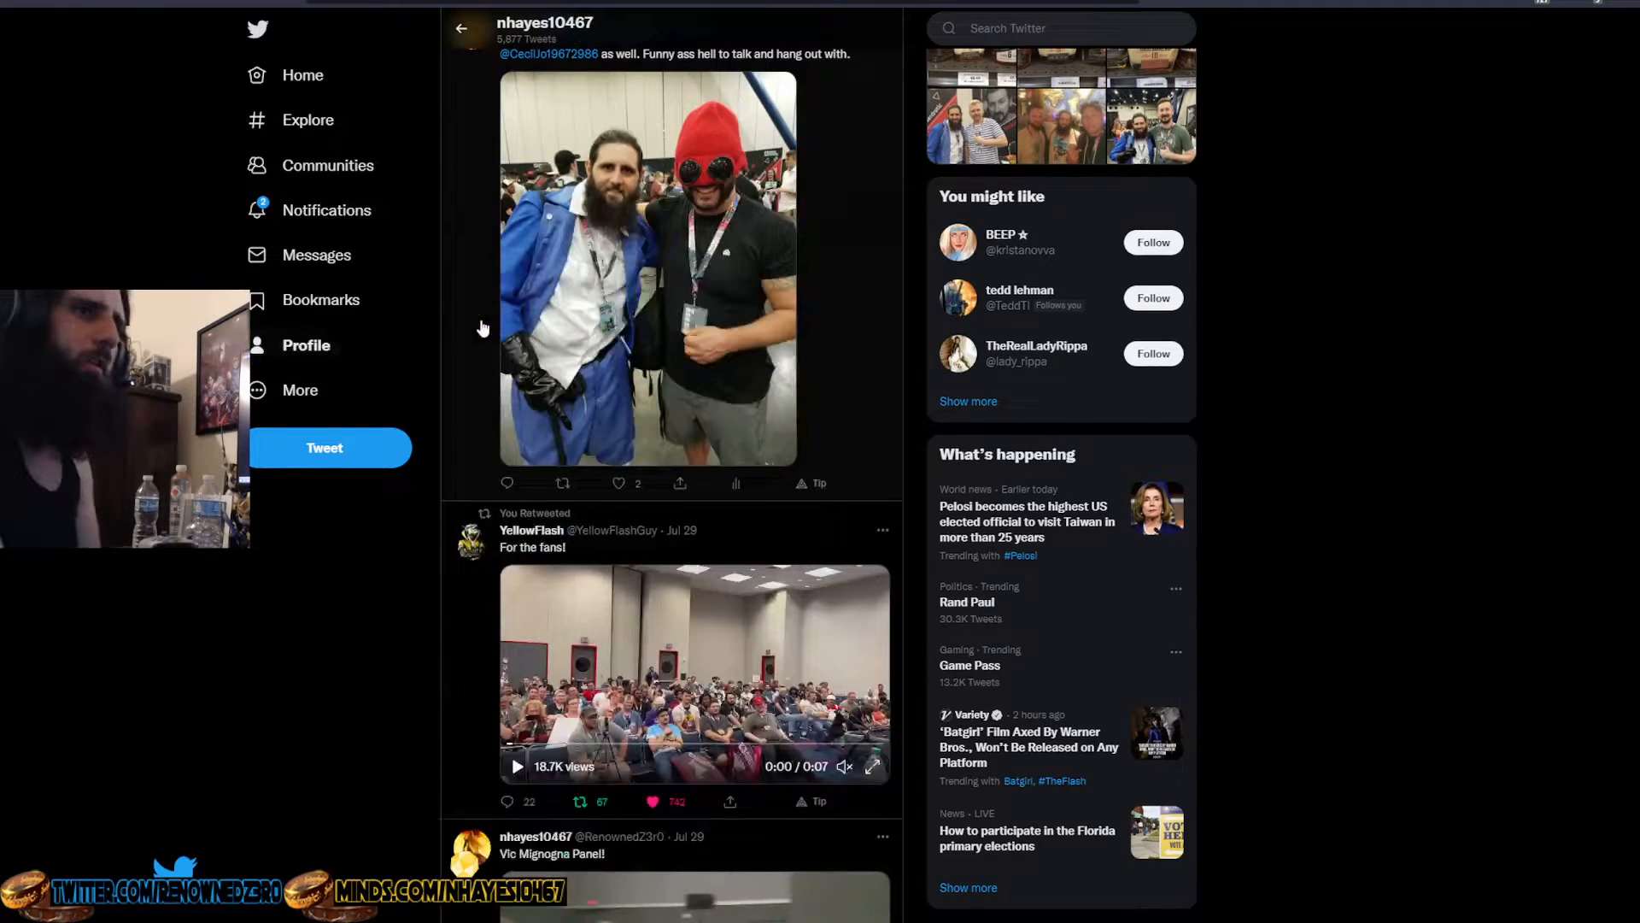
Scroll the profile timeline through the convention posts to the For the fans! crowd video
{"action": "scroll", "scroll_direction": "down", "scroll_amount": 3}
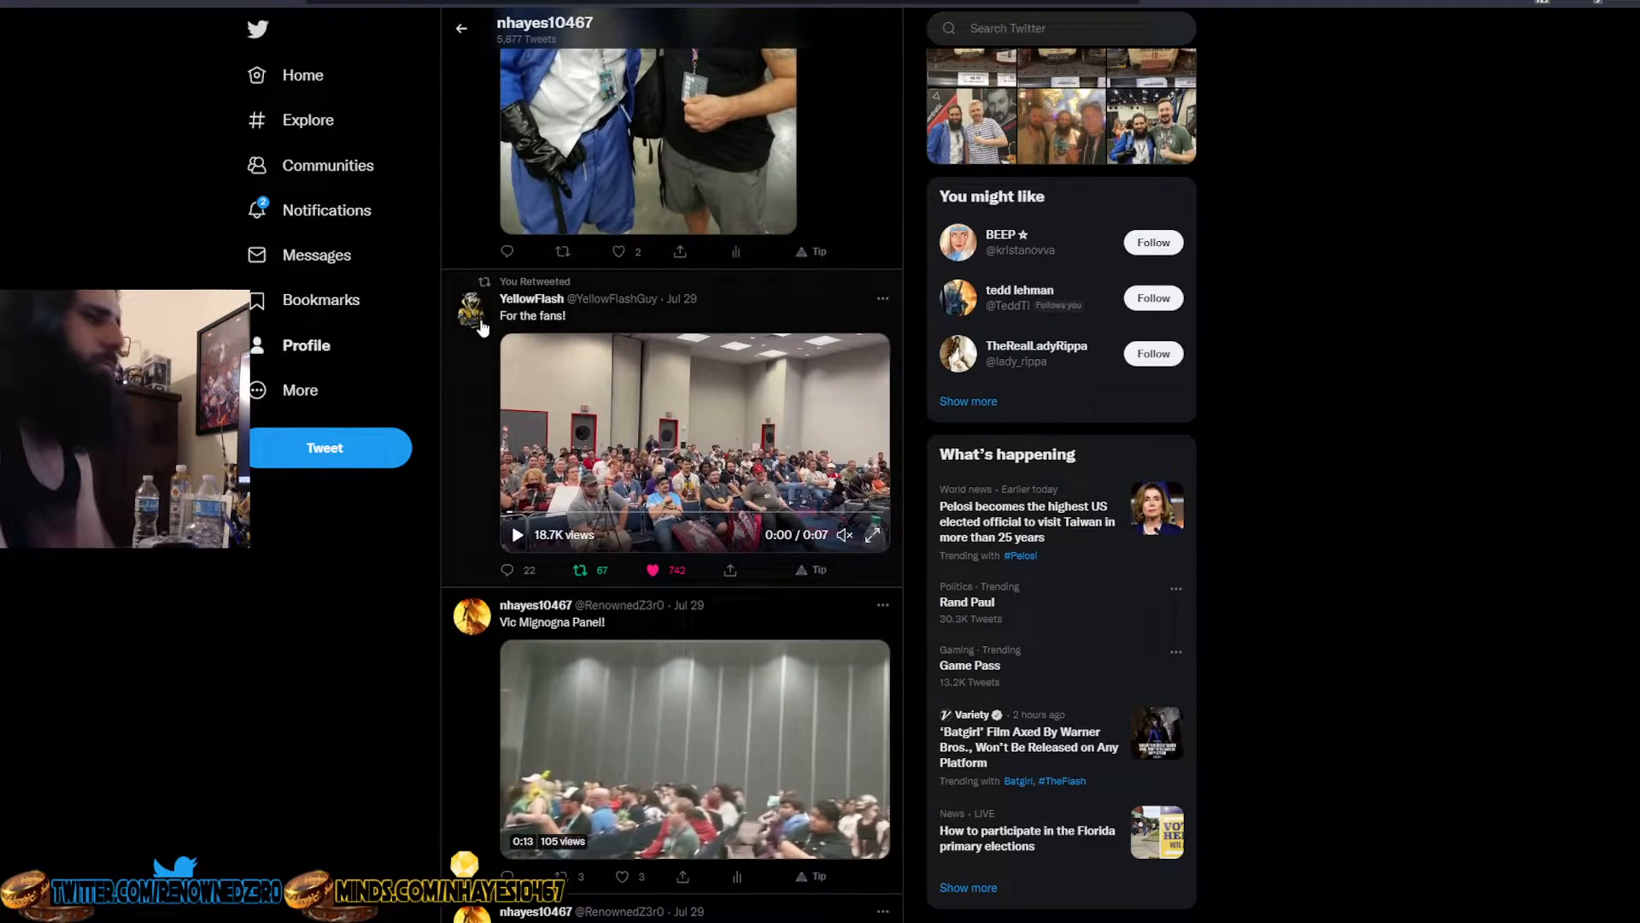
{"action": "mouse_move", "coordinate": [472, 310]}
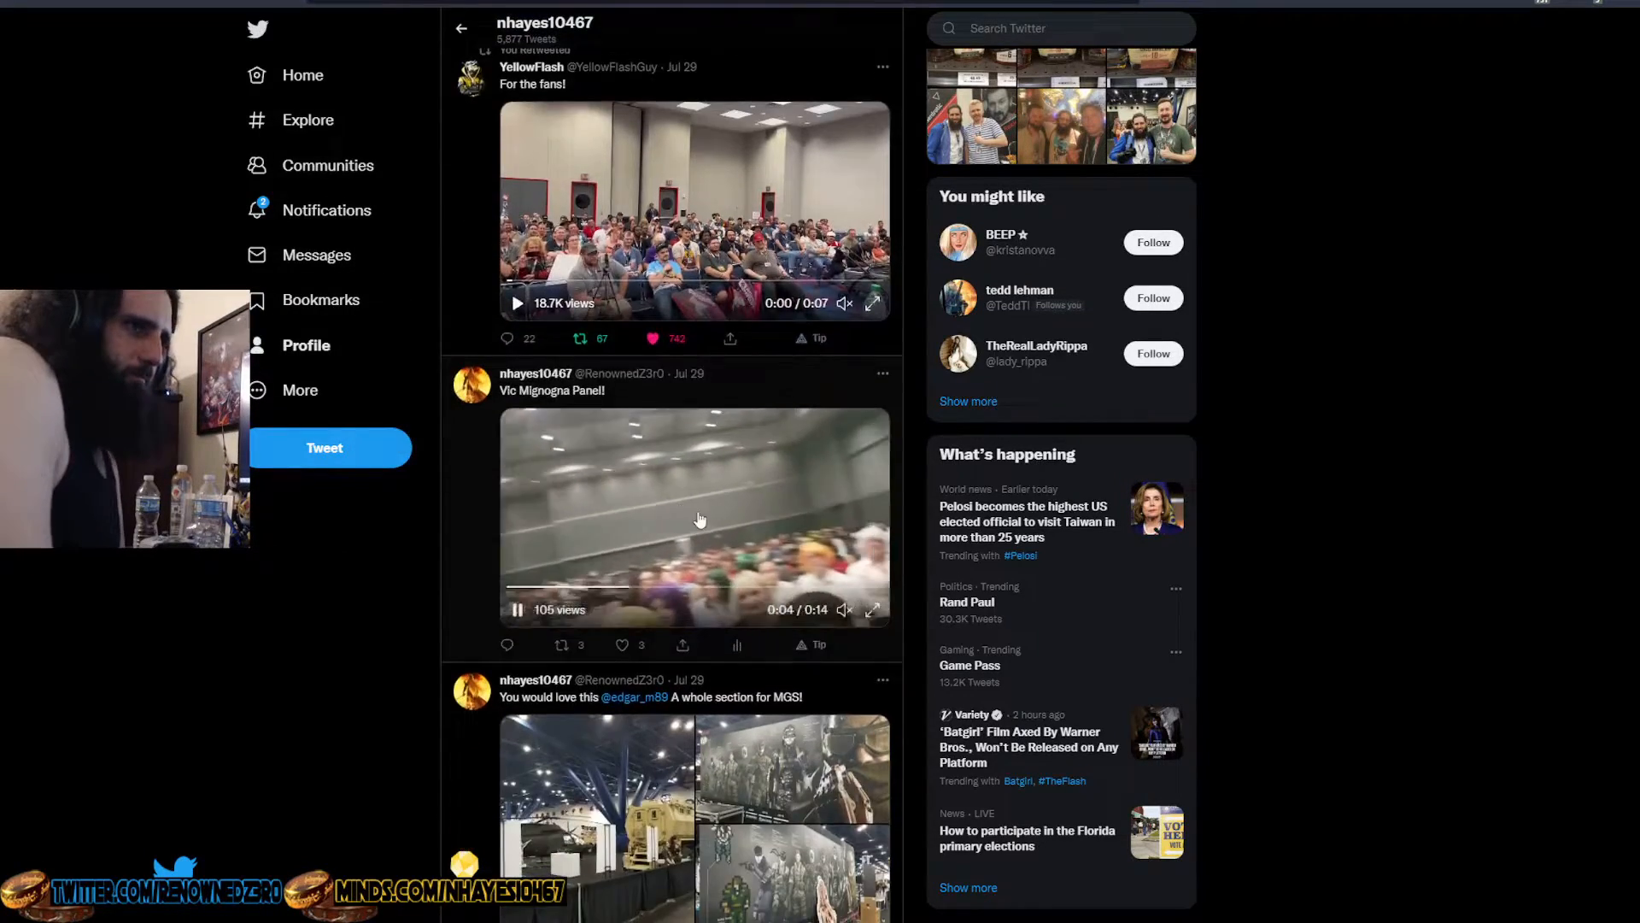
{"action": "scroll", "scroll_direction": "down", "scroll_amount": 3}
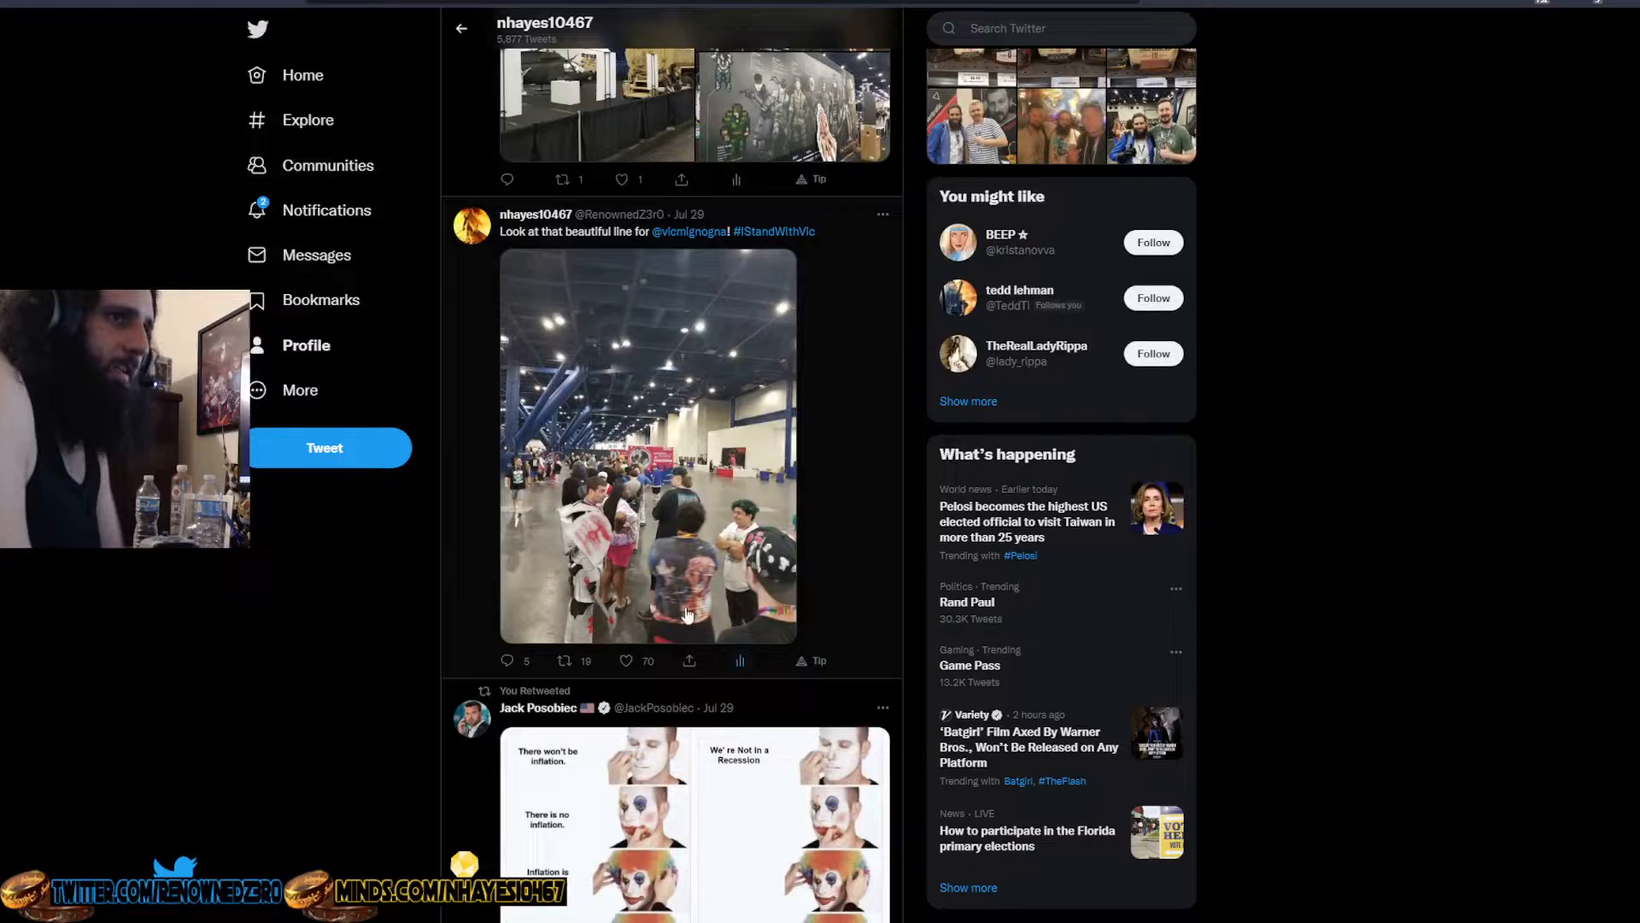
{"action": "scroll", "scroll_direction": "up", "scroll_amount": 3}
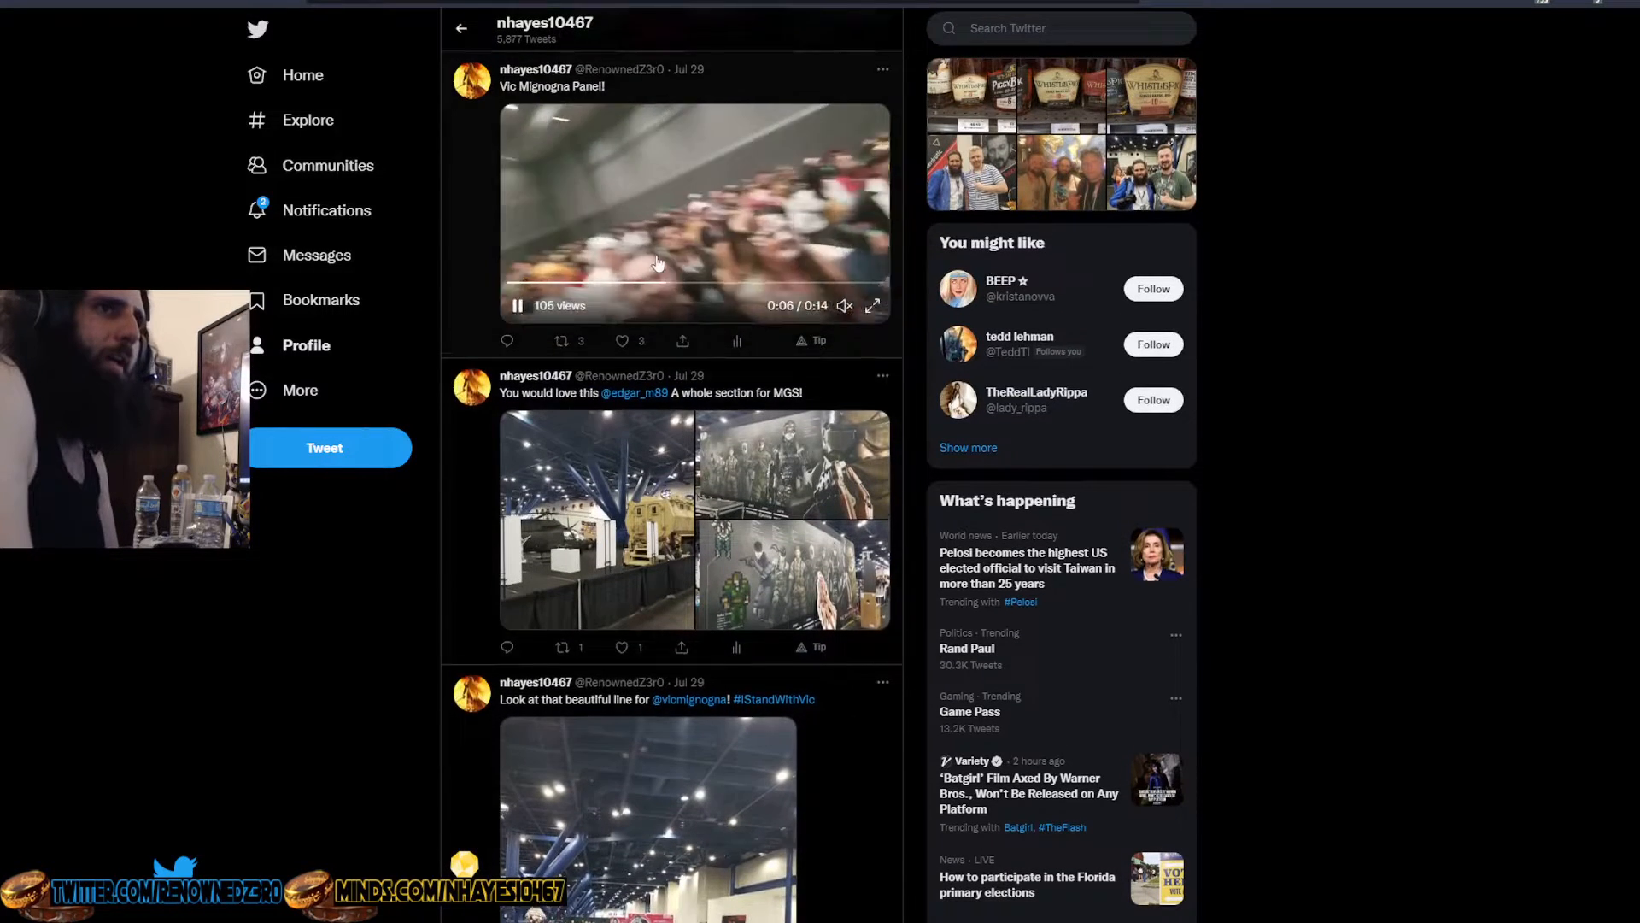
{"action": "scroll", "scroll_direction": "down", "scroll_amount": 3}
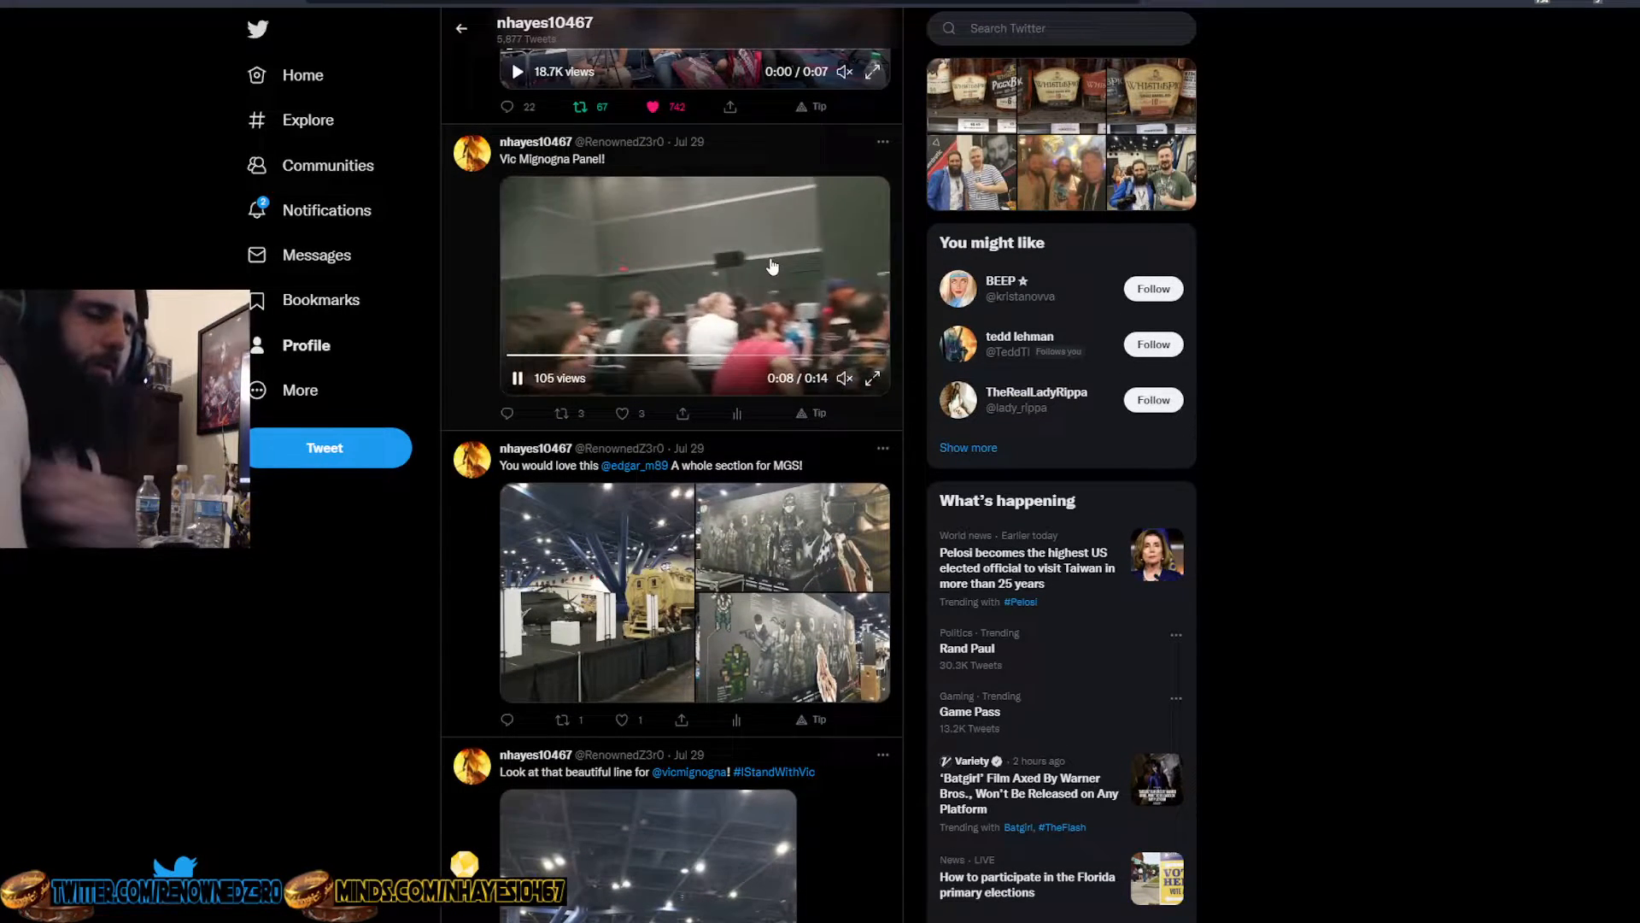
{"action": "scroll", "scroll_direction": "up", "scroll_amount": 3}
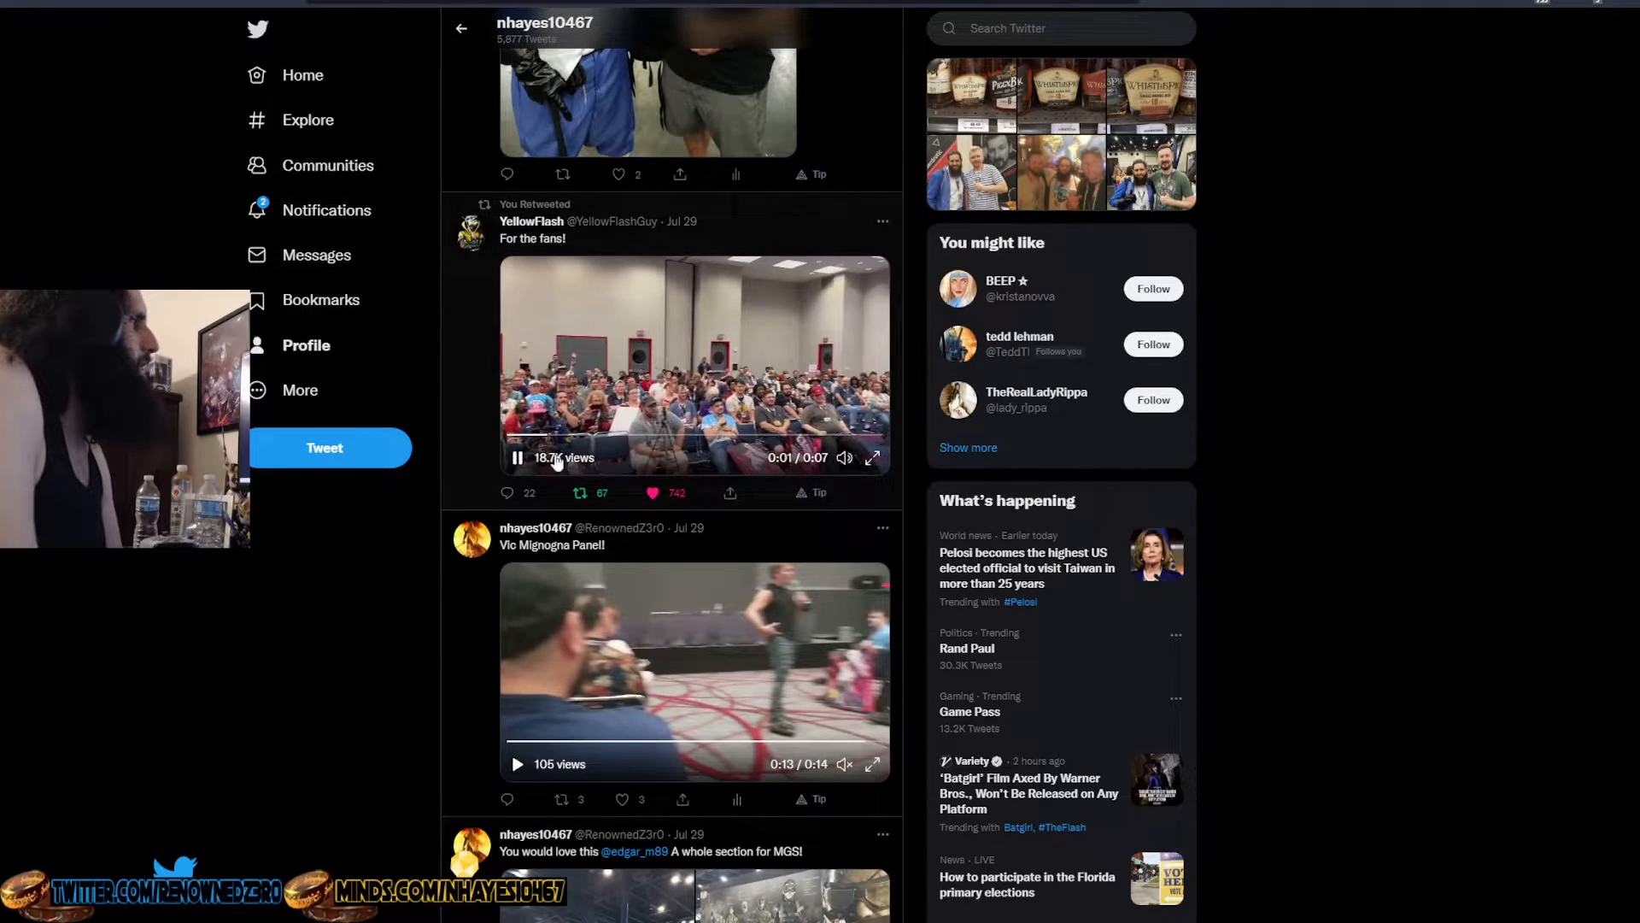
Pause, resume and re-pause the For the fans! crowd video, leaving it paused
{"action": "left_click", "coordinate": [514, 458]}
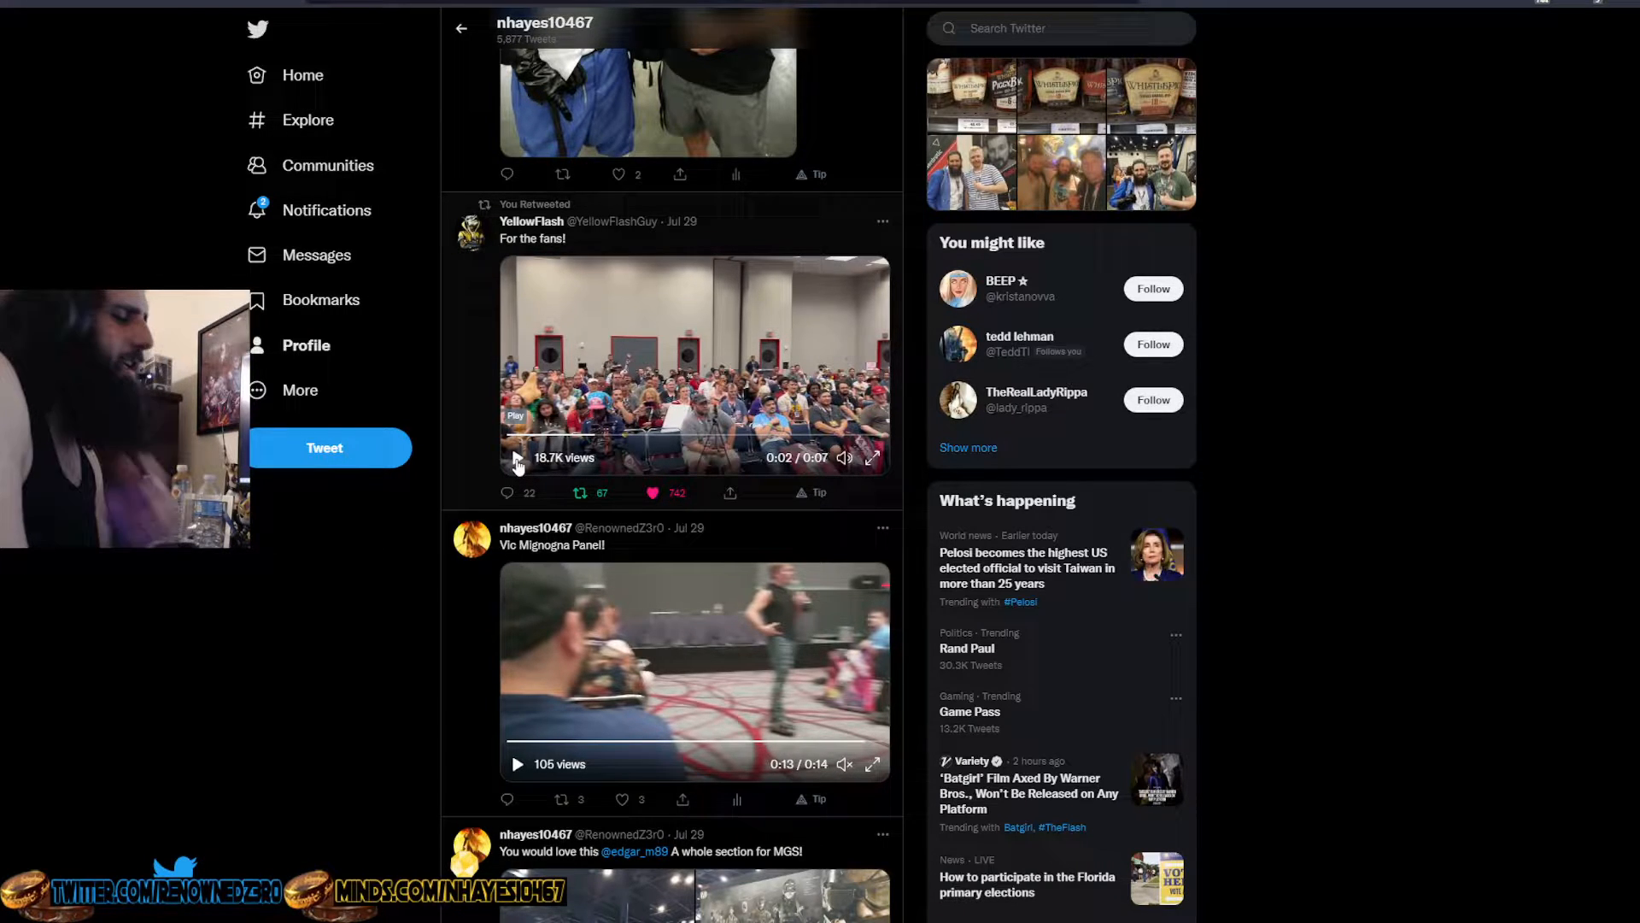
{"action": "left_click", "coordinate": [516, 458]}
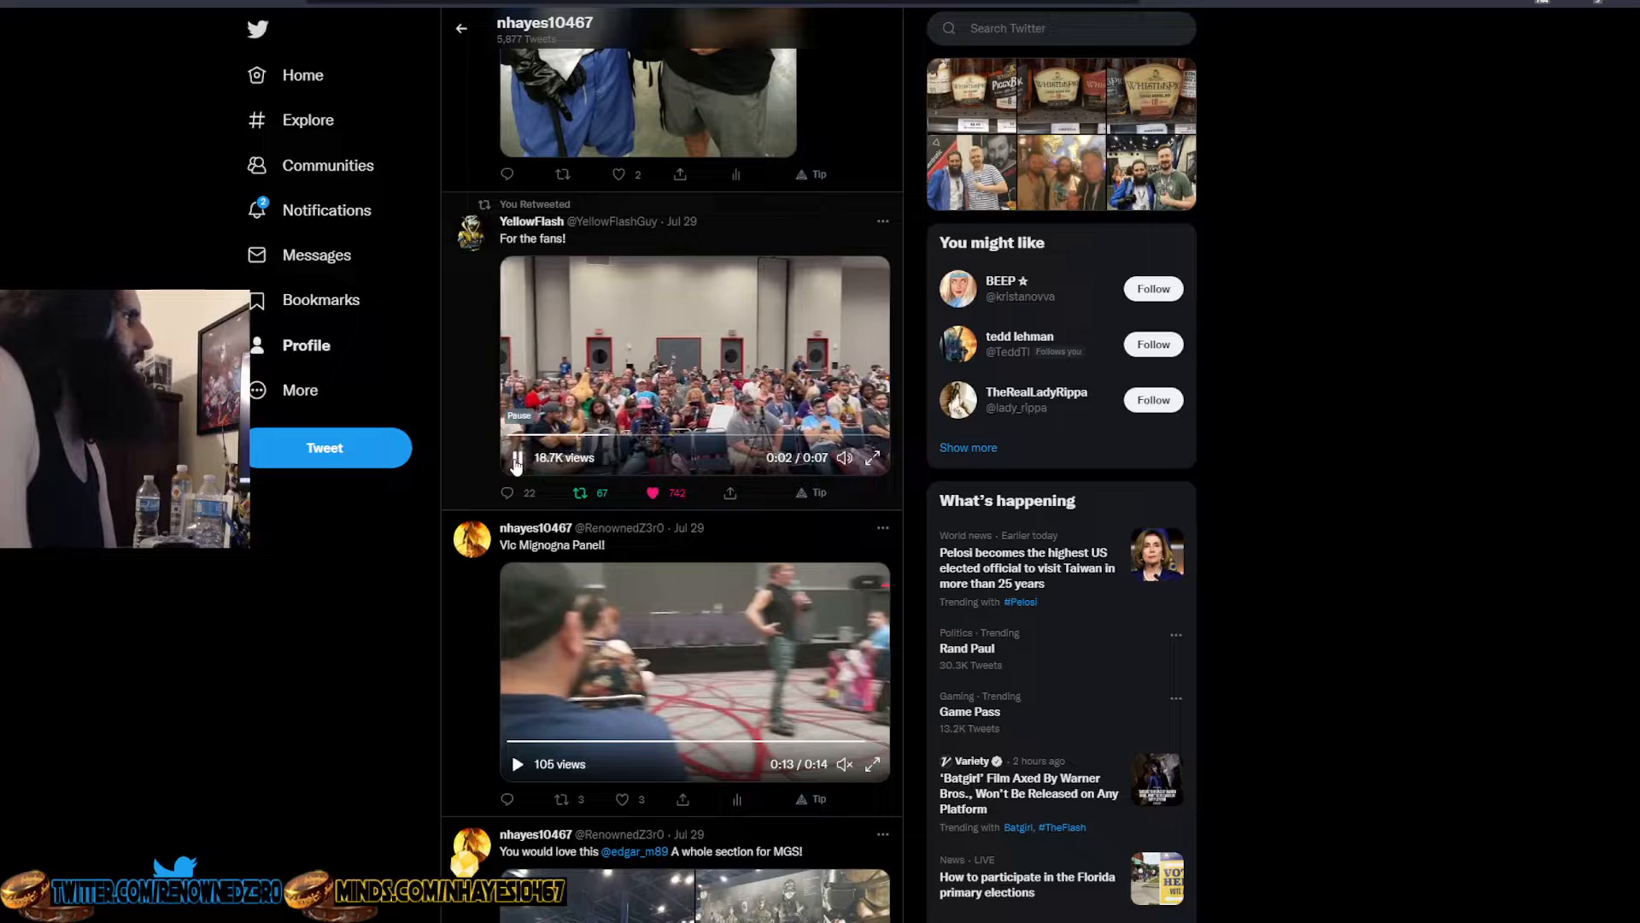
{"action": "left_click", "coordinate": [516, 458]}
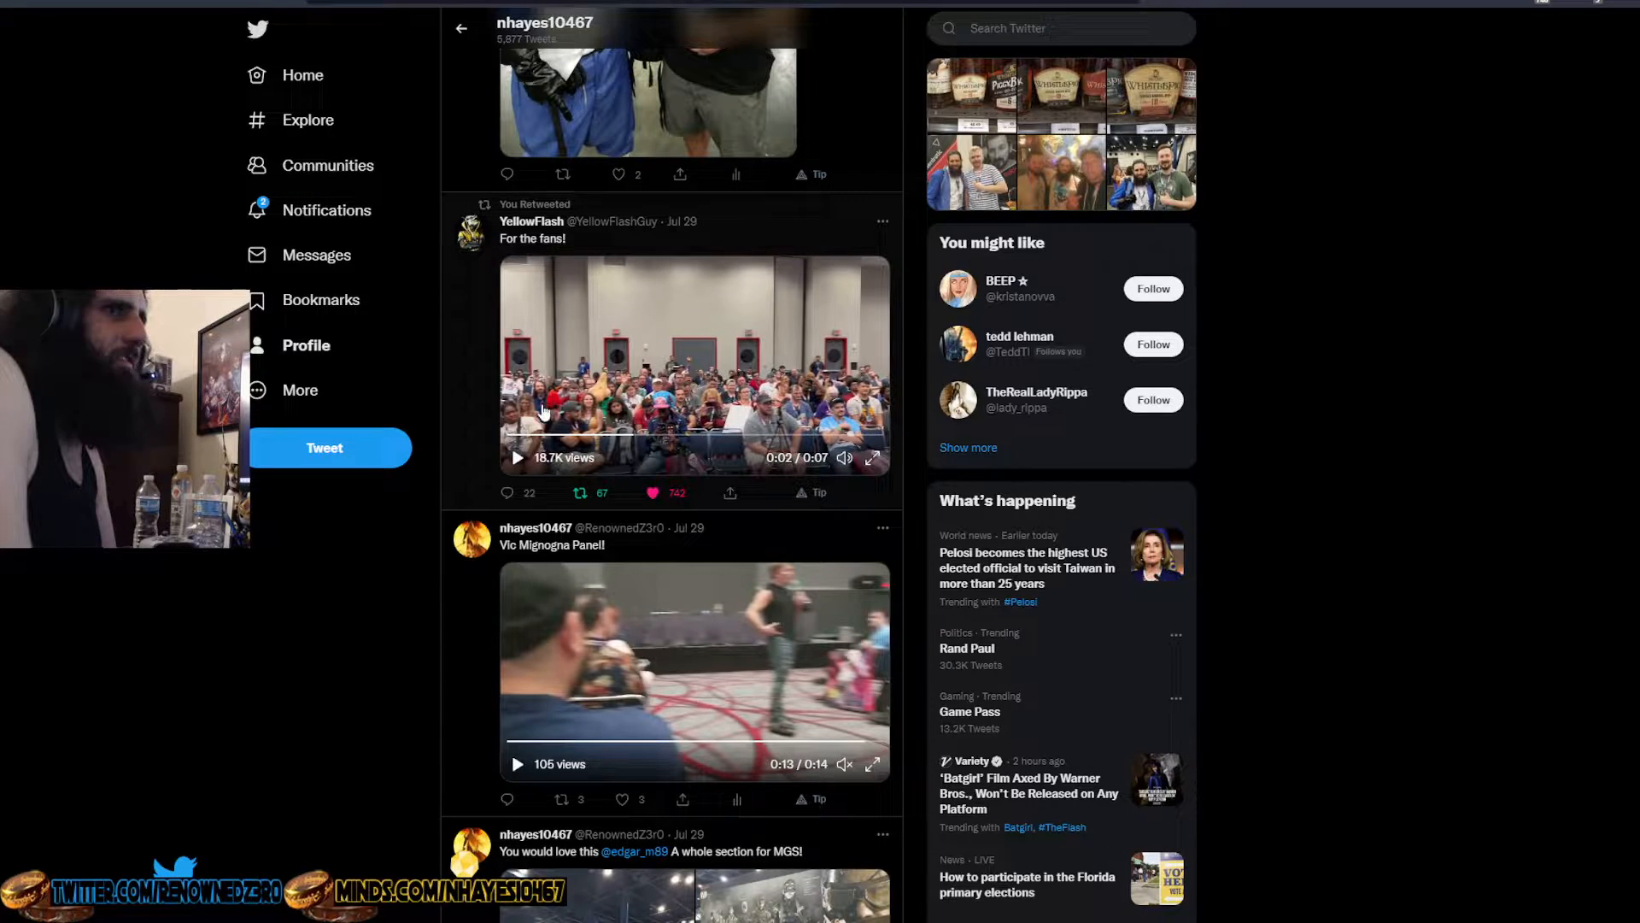
{"action": "scroll", "scroll_direction": "down", "scroll_amount": 3}
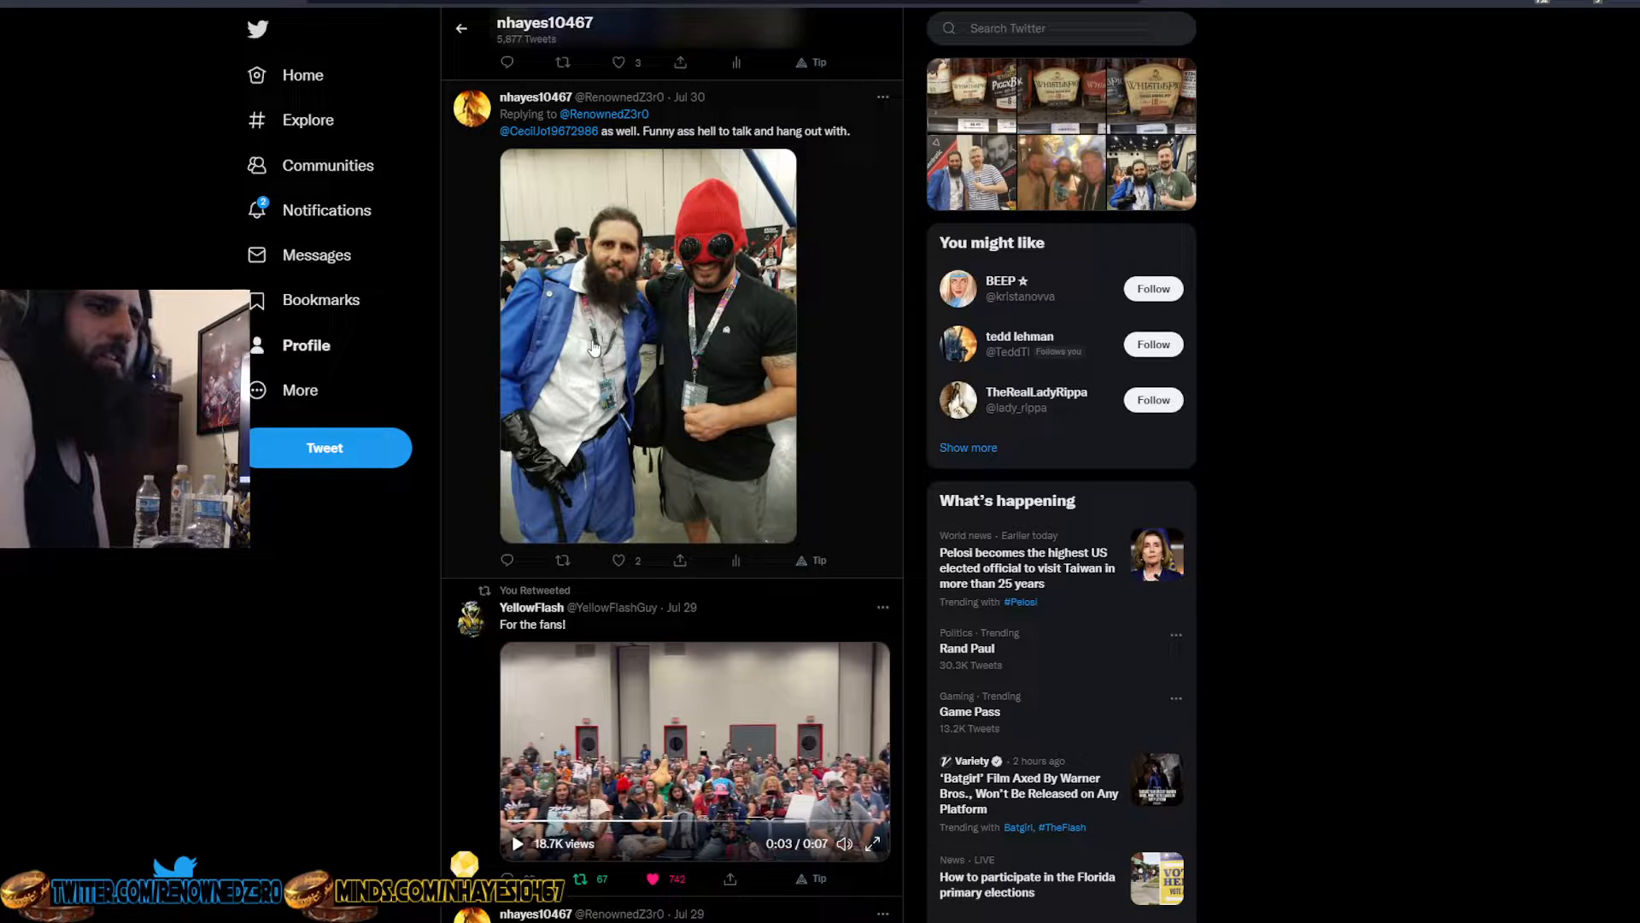
{"action": "scroll", "scroll_direction": "down", "scroll_amount": 3}
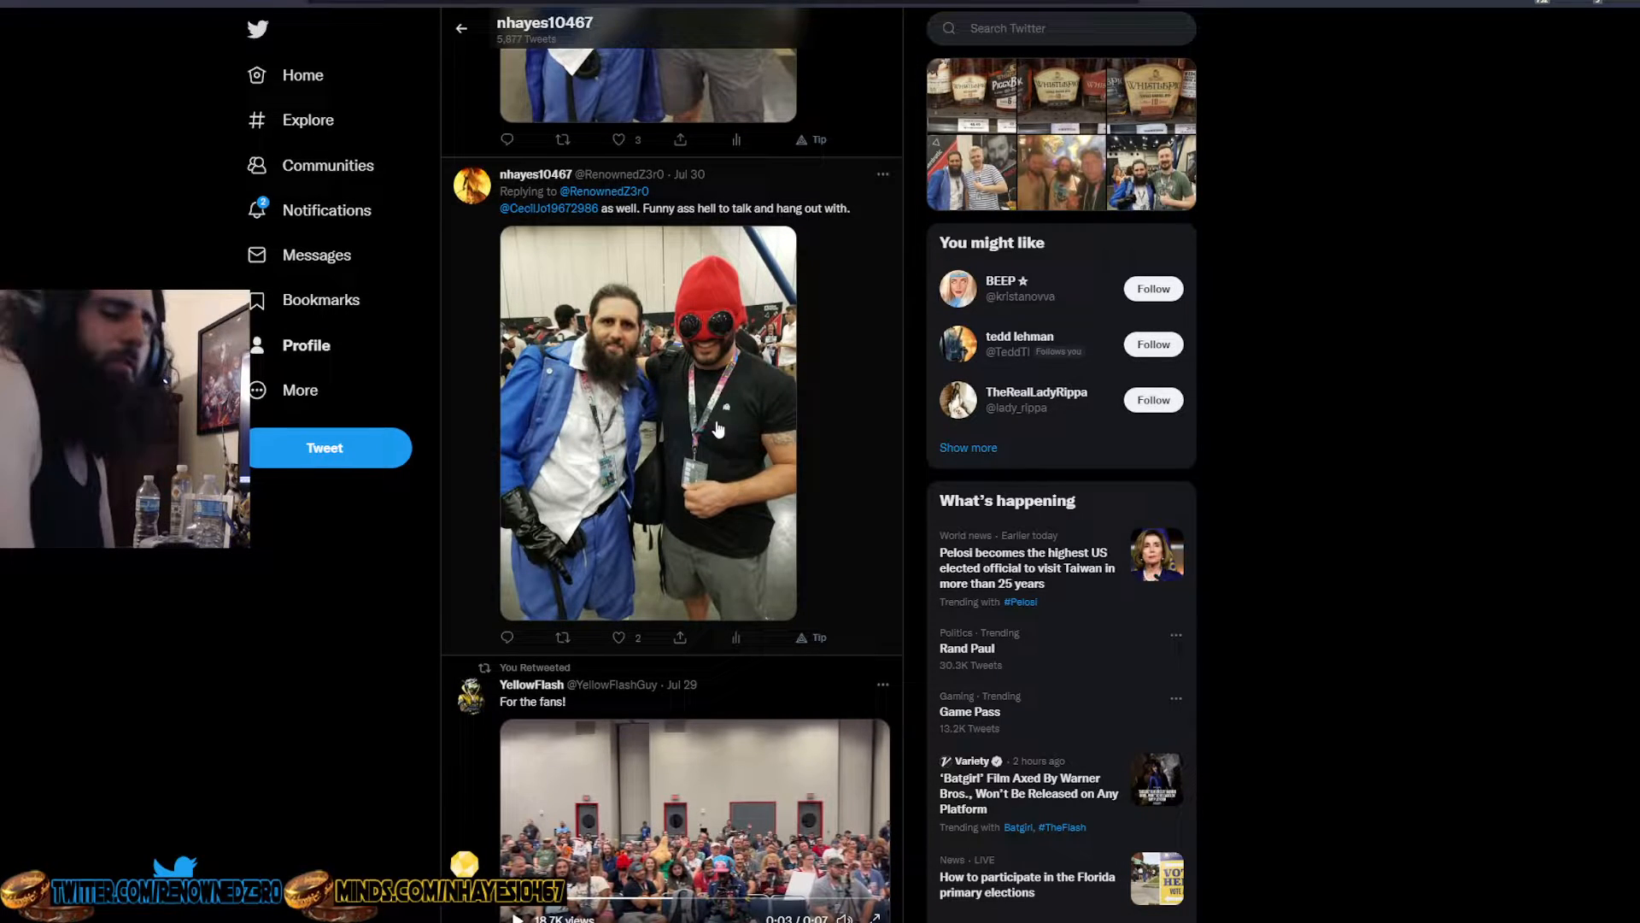
{"action": "scroll", "scroll_direction": "down", "scroll_amount": 3}
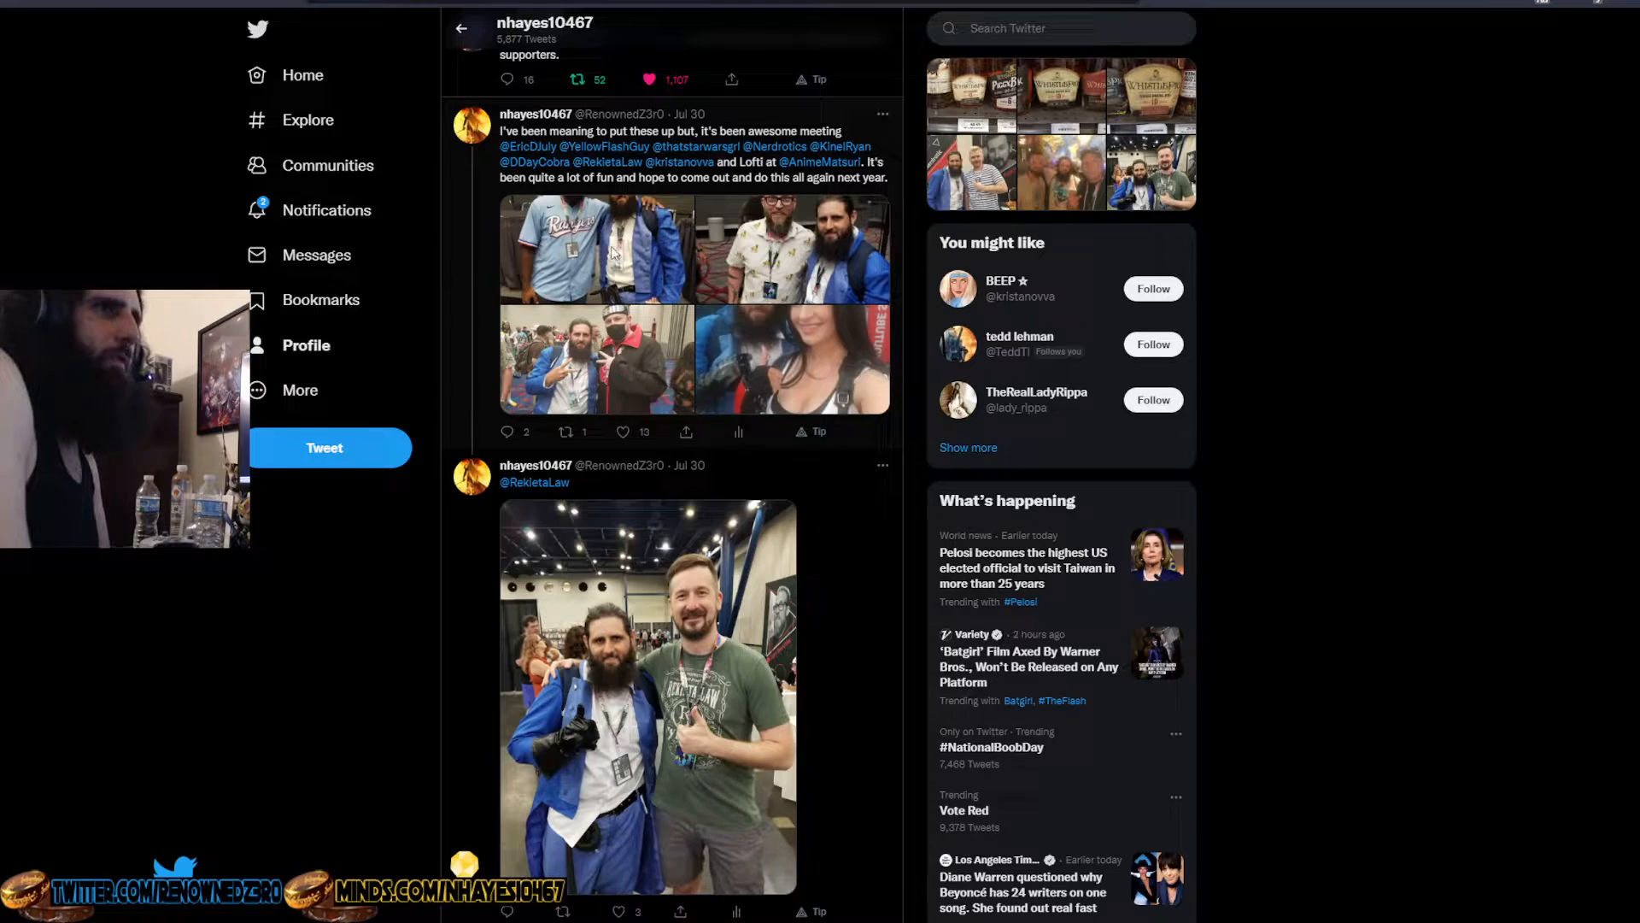
{"action": "left_click", "coordinate": [595, 247]}
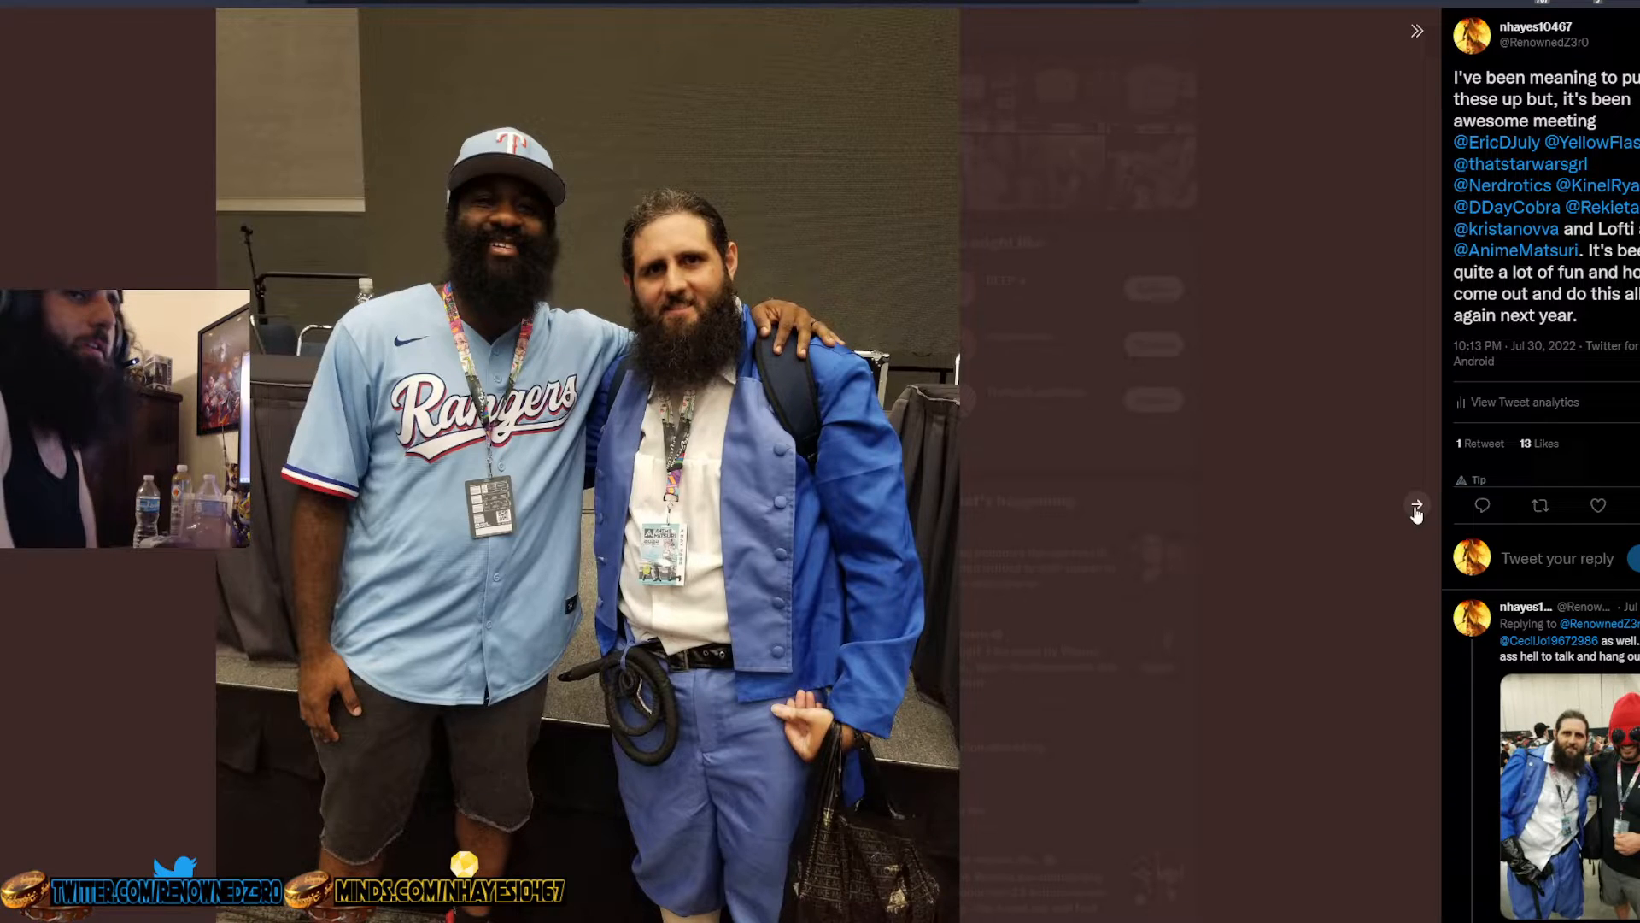
{"action": "left_click", "coordinate": [1416, 502]}
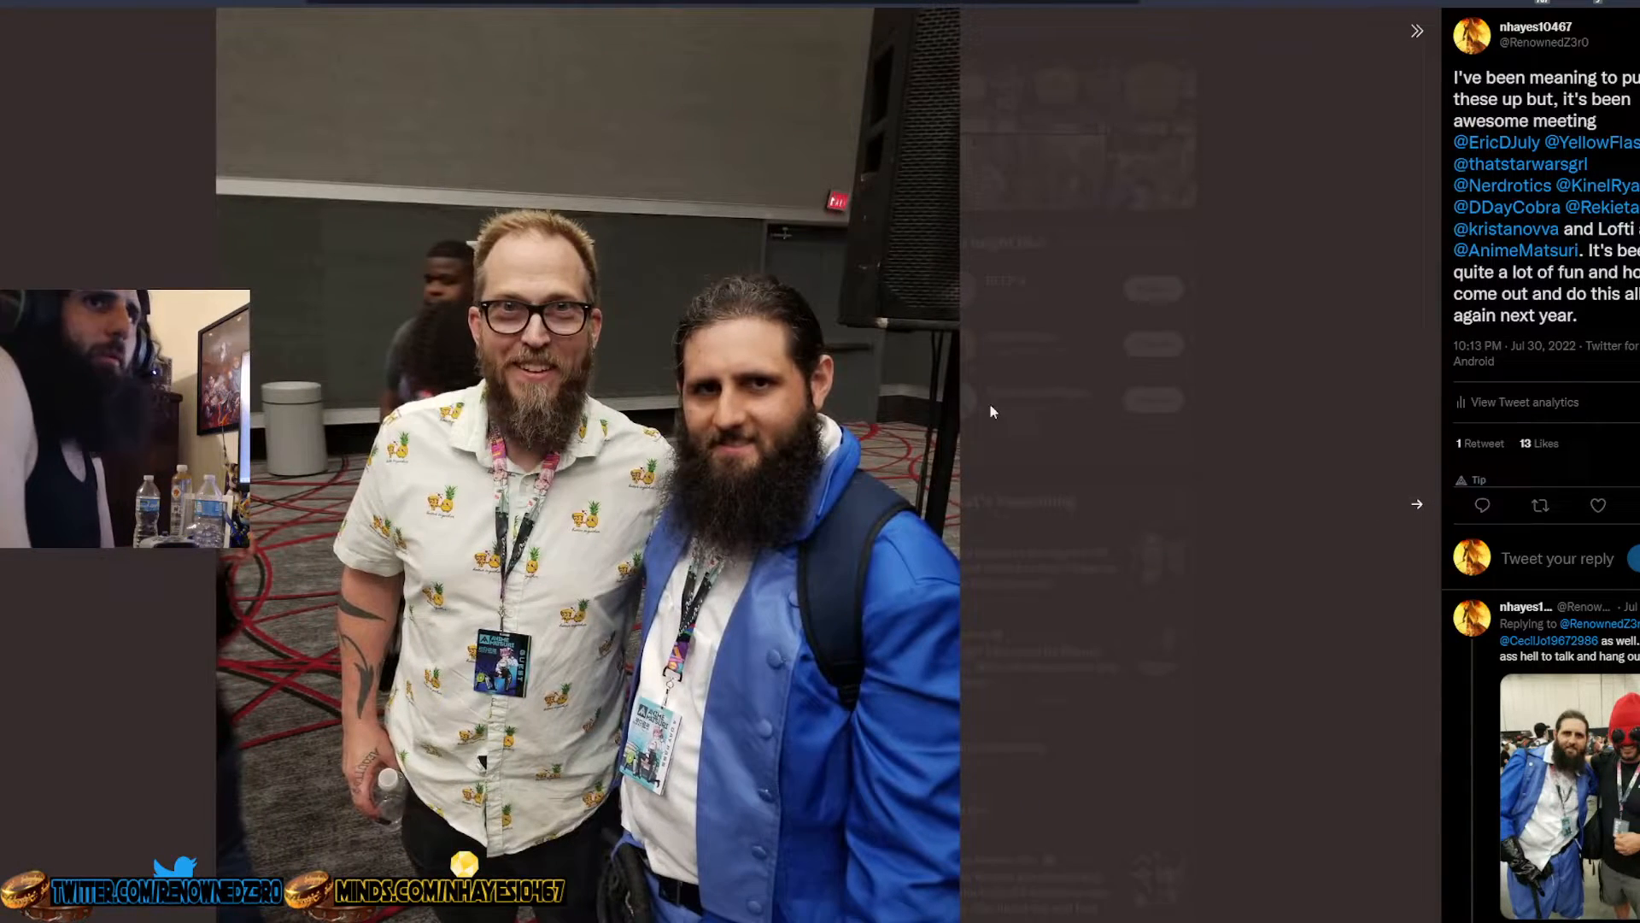
{"action": "left_click", "coordinate": [1415, 502]}
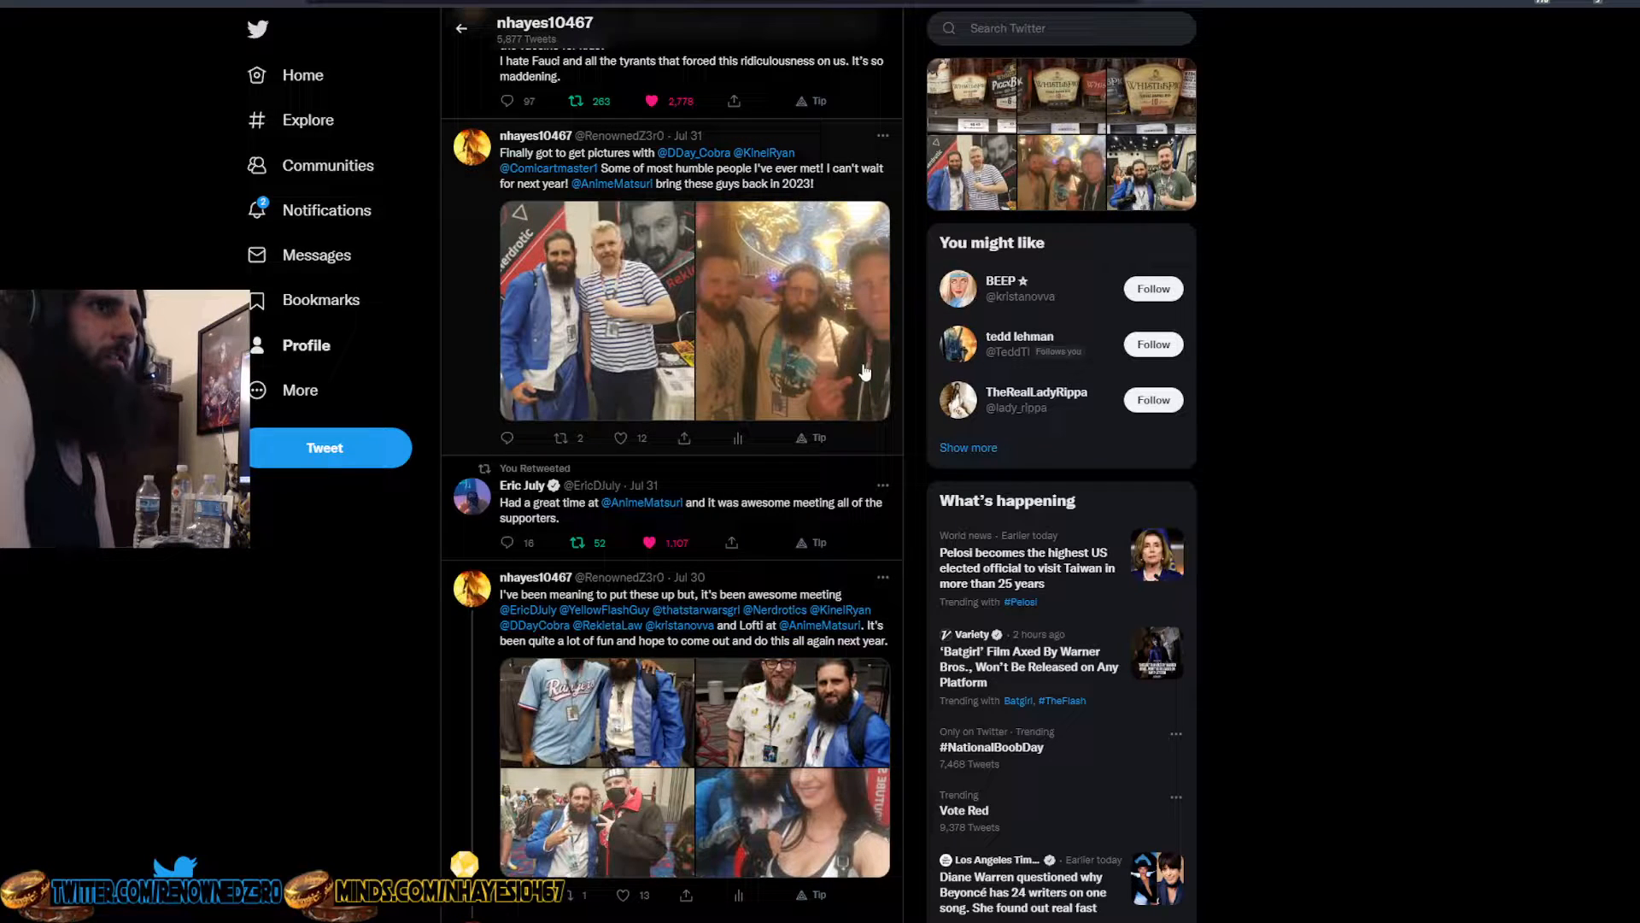
Scroll past the Anime Matsuri photo tweets and Who to follow to the Ministry of Otaku video retweet
{"action": "scroll", "scroll_direction": "up", "scroll_amount": 3}
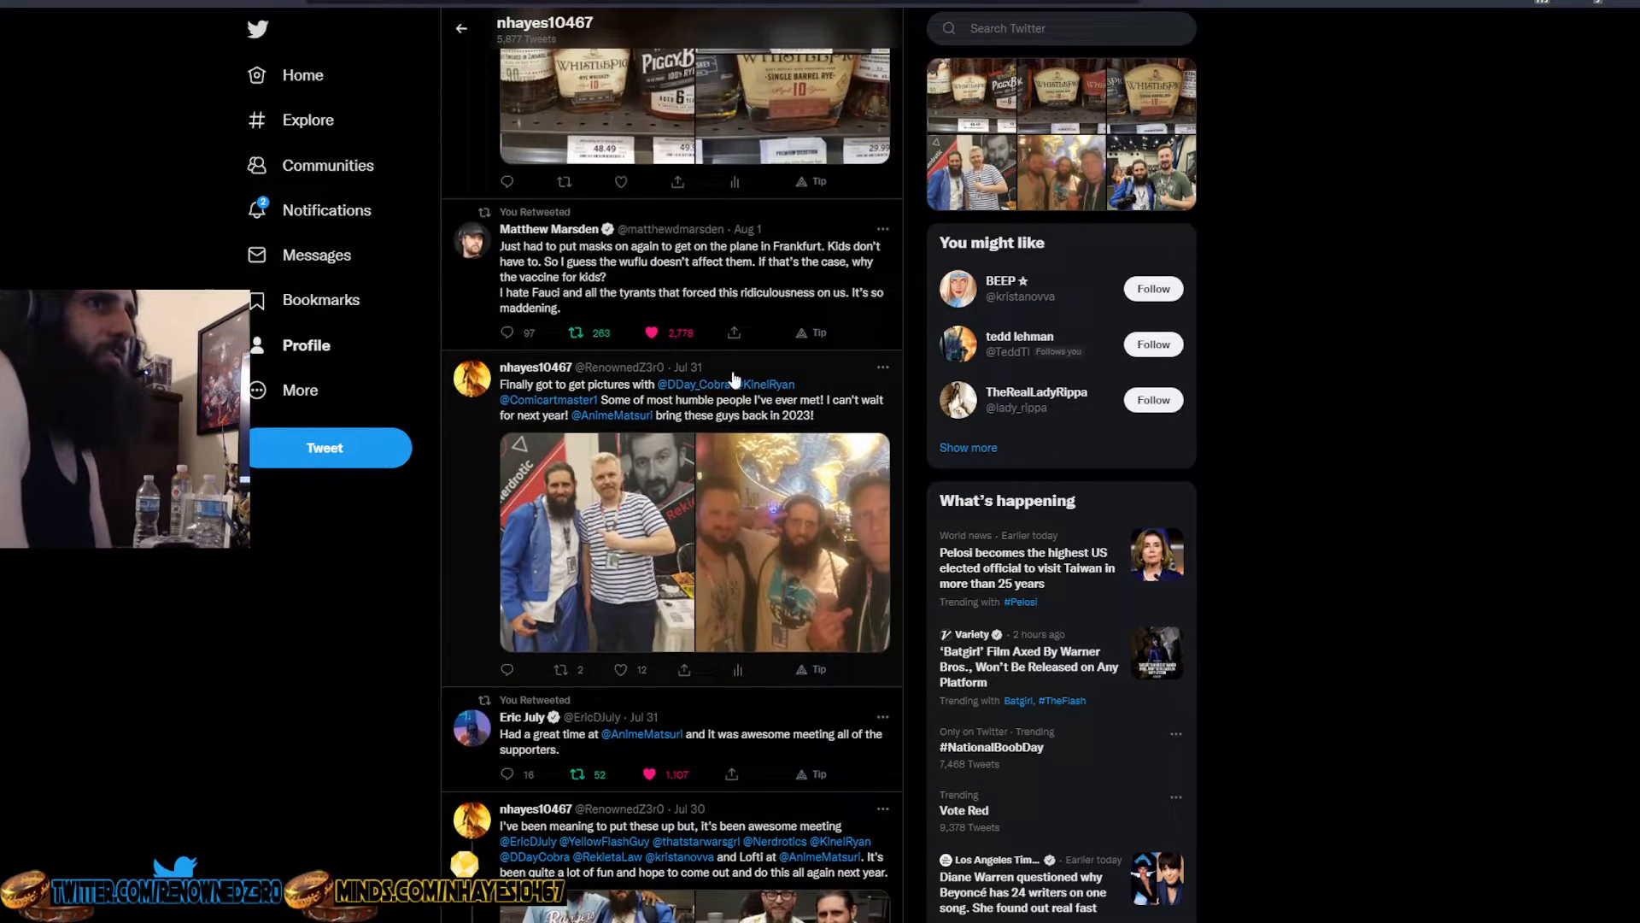
{"action": "scroll", "scroll_direction": "down", "scroll_amount": 3}
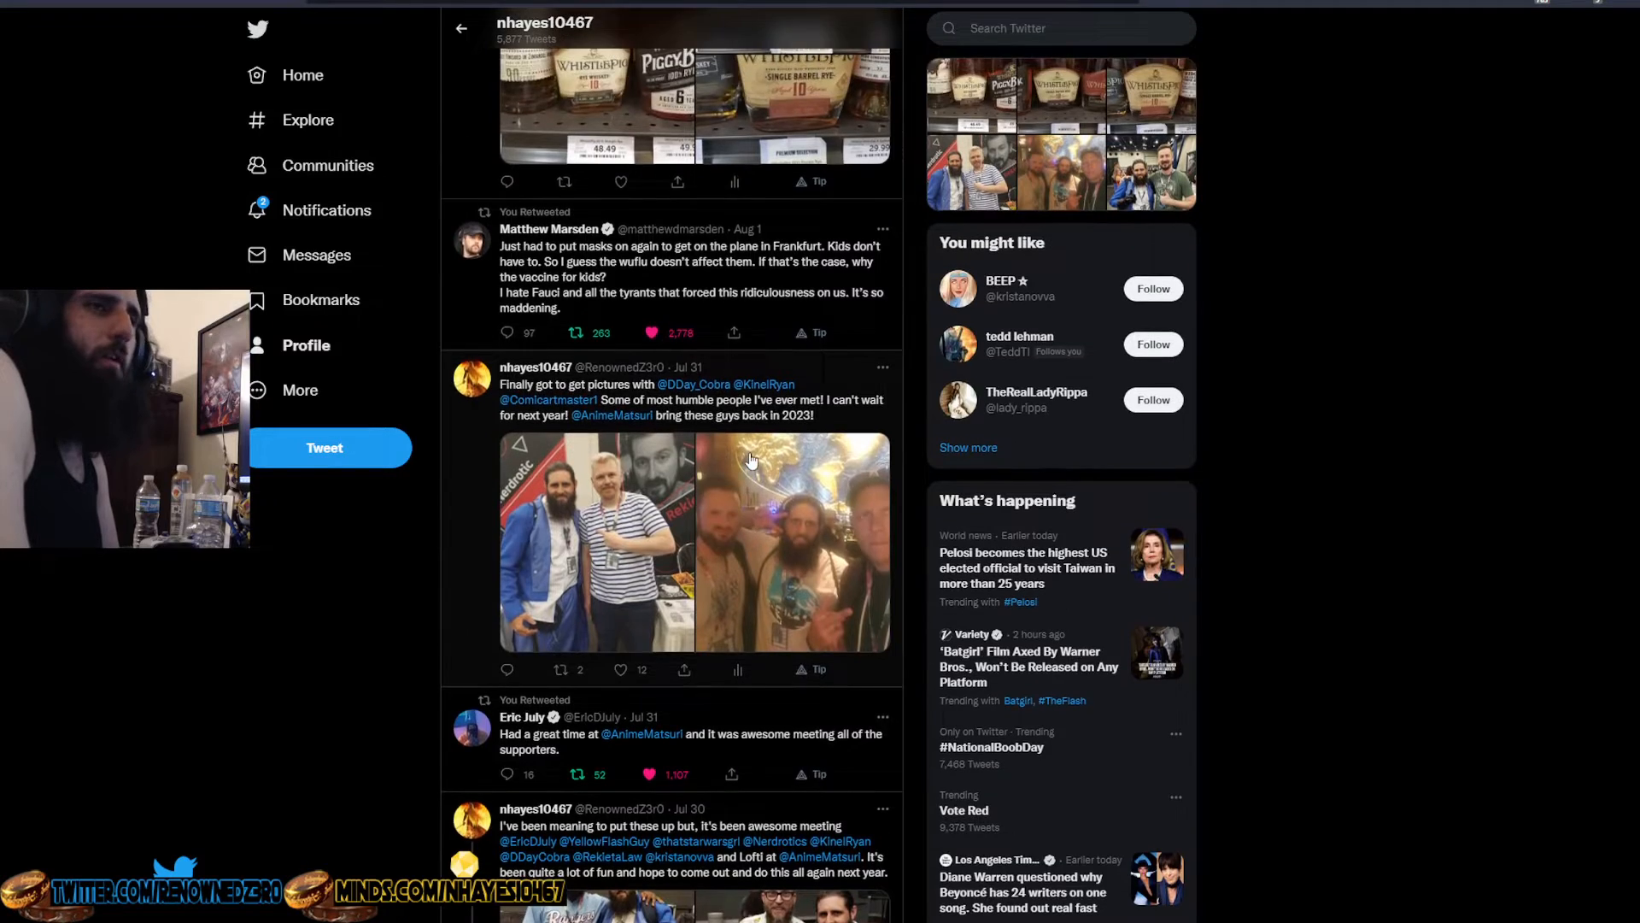
{"action": "scroll", "scroll_direction": "down", "scroll_amount": 3}
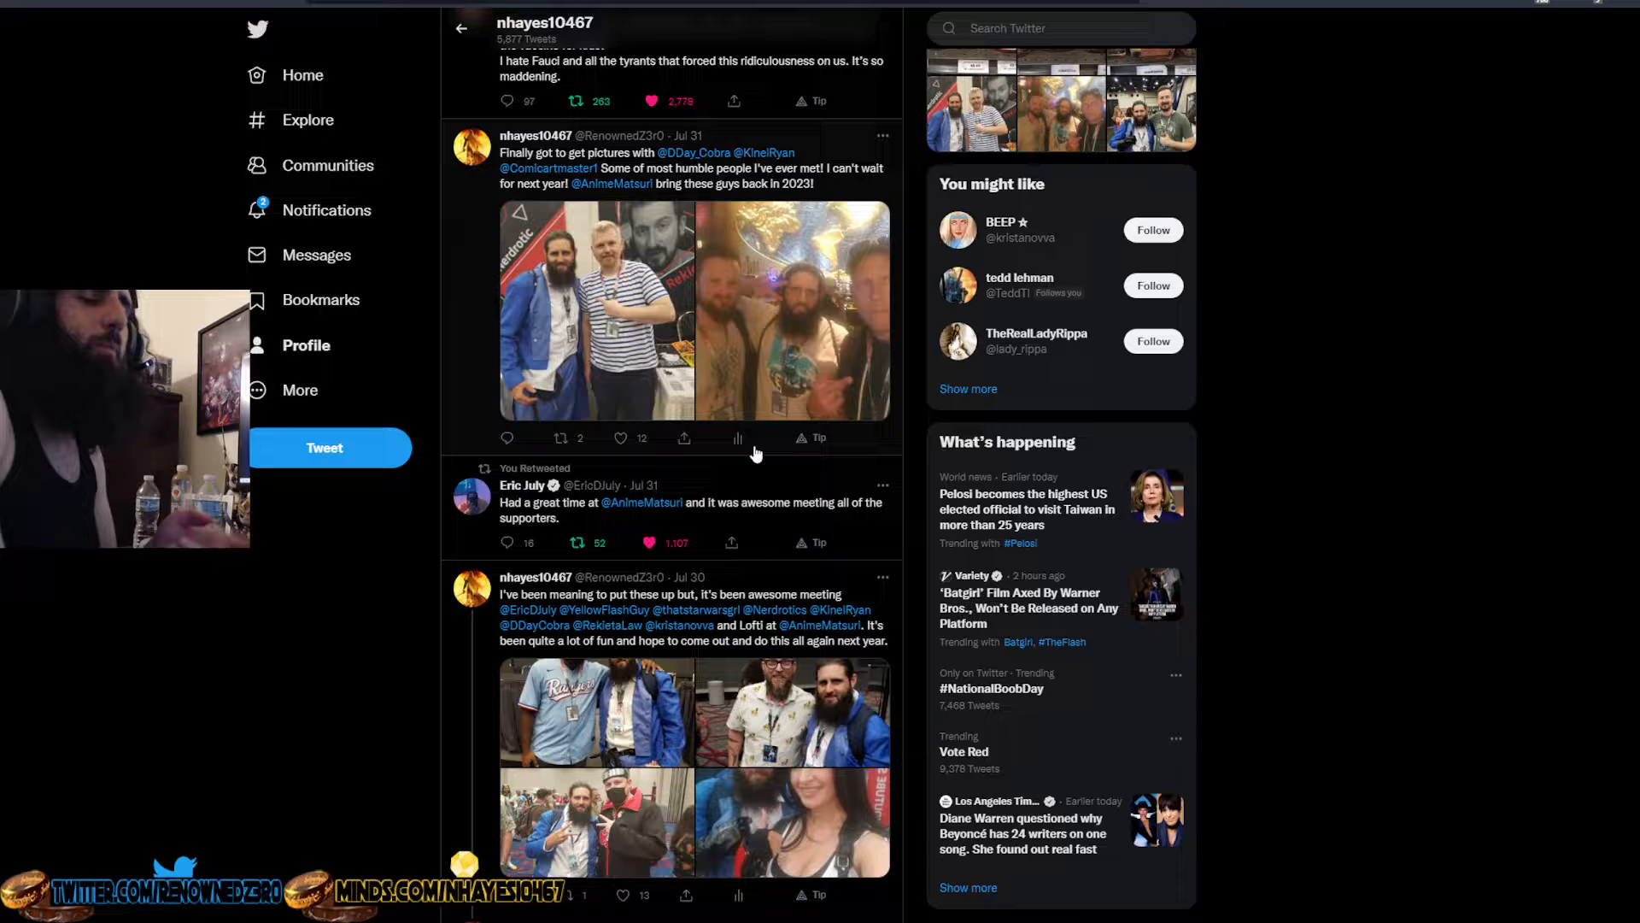
{"action": "mouse_move", "coordinate": [827, 369]}
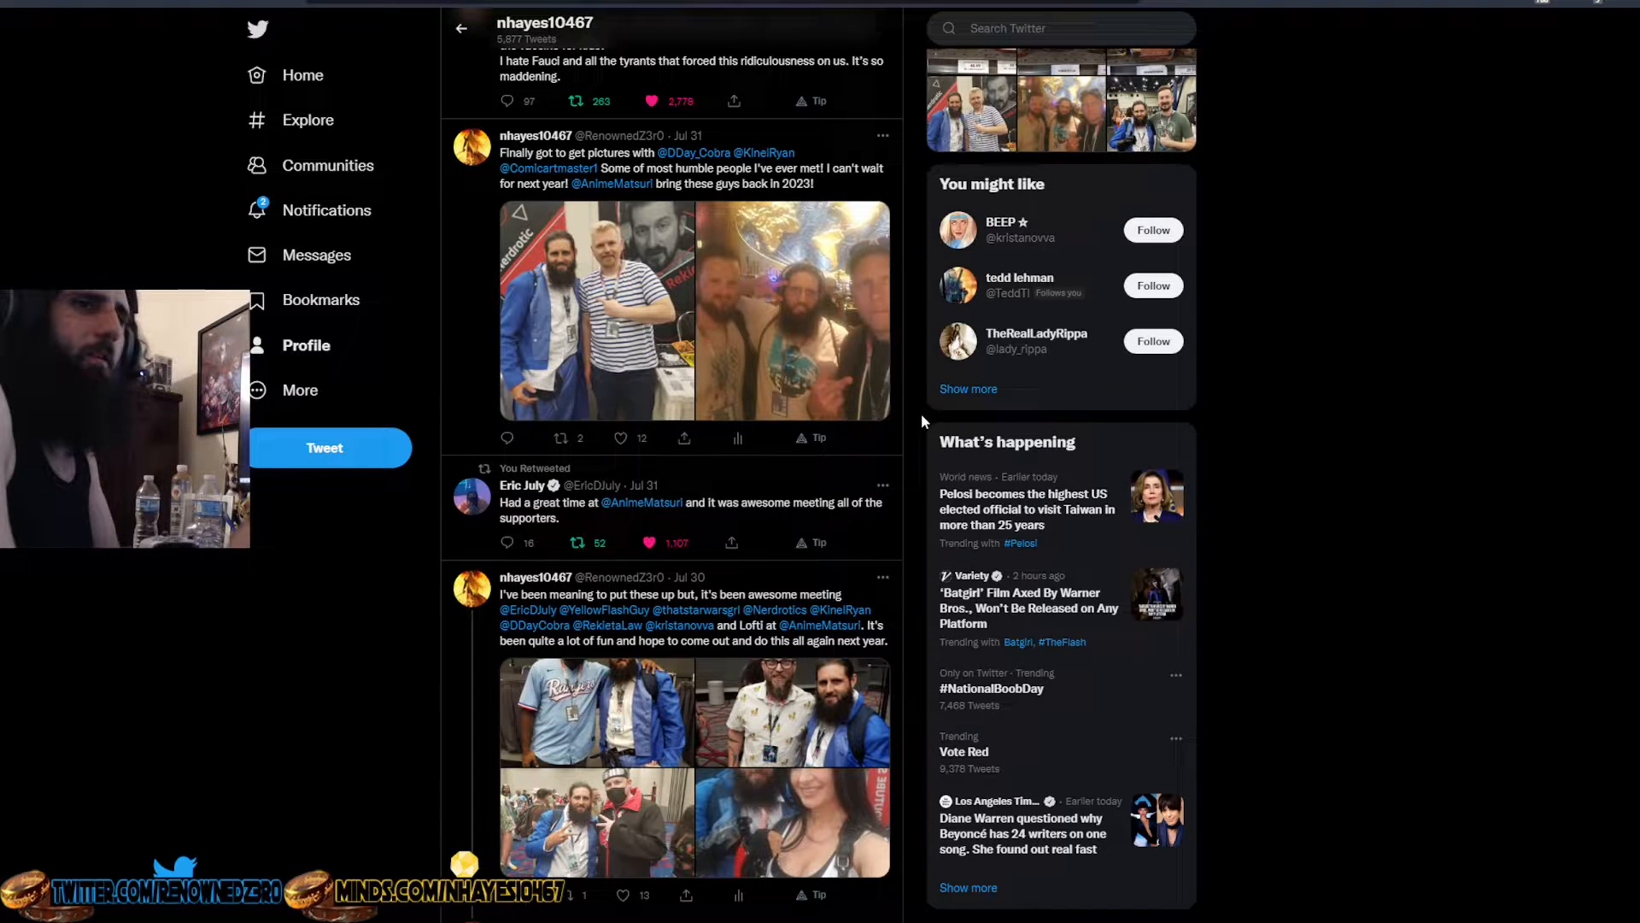
{"action": "scroll", "scroll_direction": "up", "scroll_amount": 3}
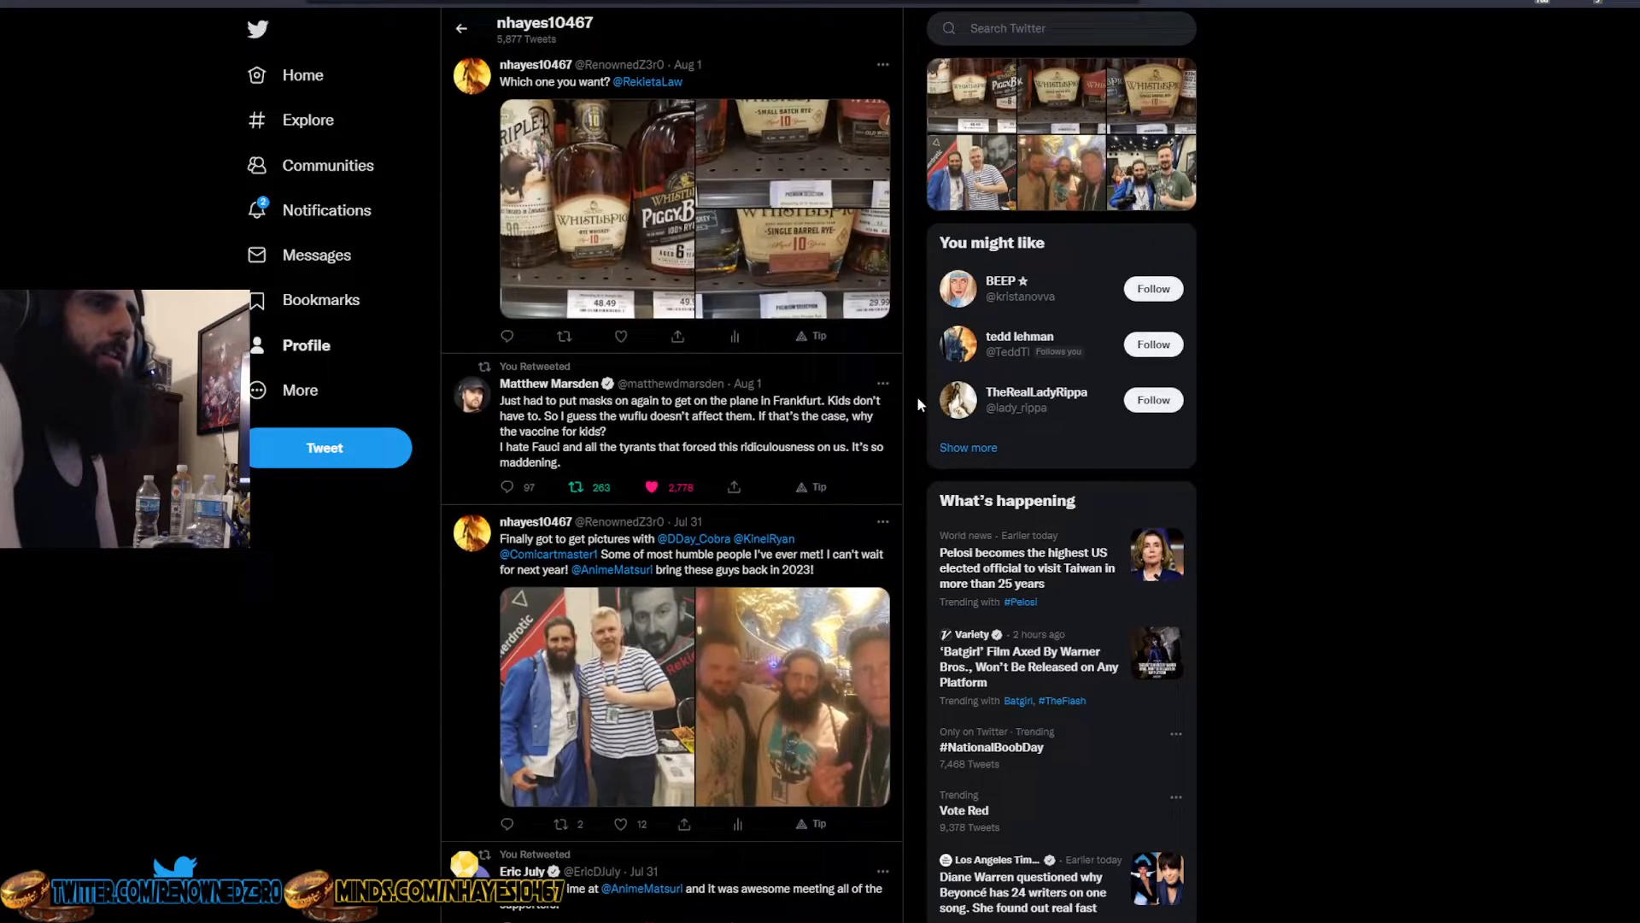
{"action": "scroll", "scroll_direction": "down", "scroll_amount": 3}
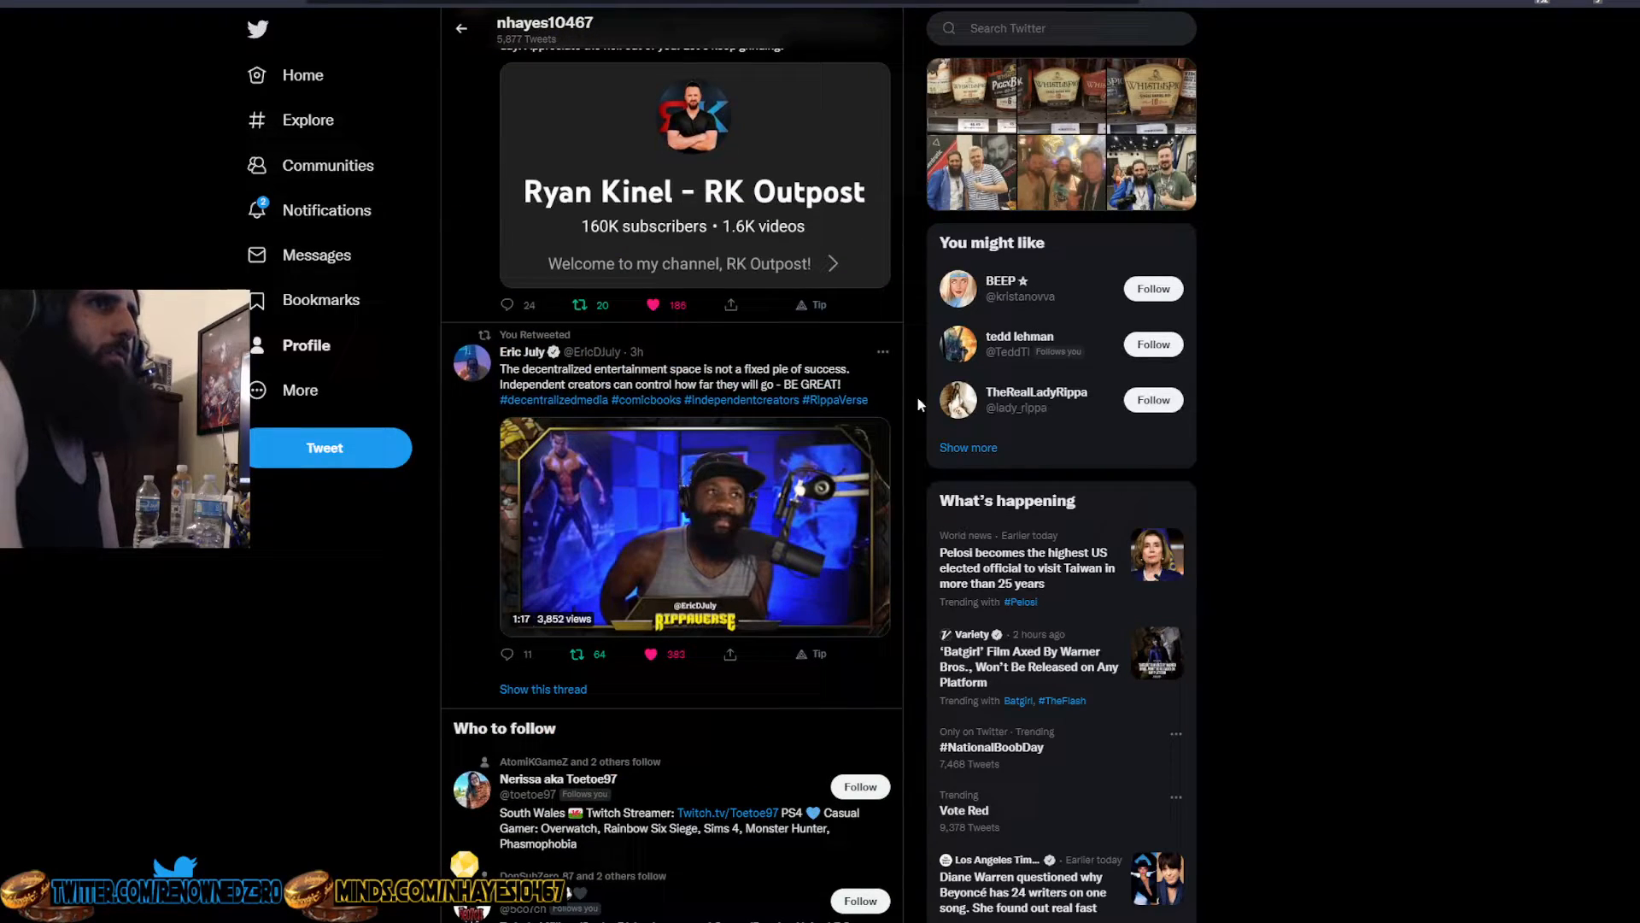
{"action": "scroll", "scroll_direction": "down", "scroll_amount": 3}
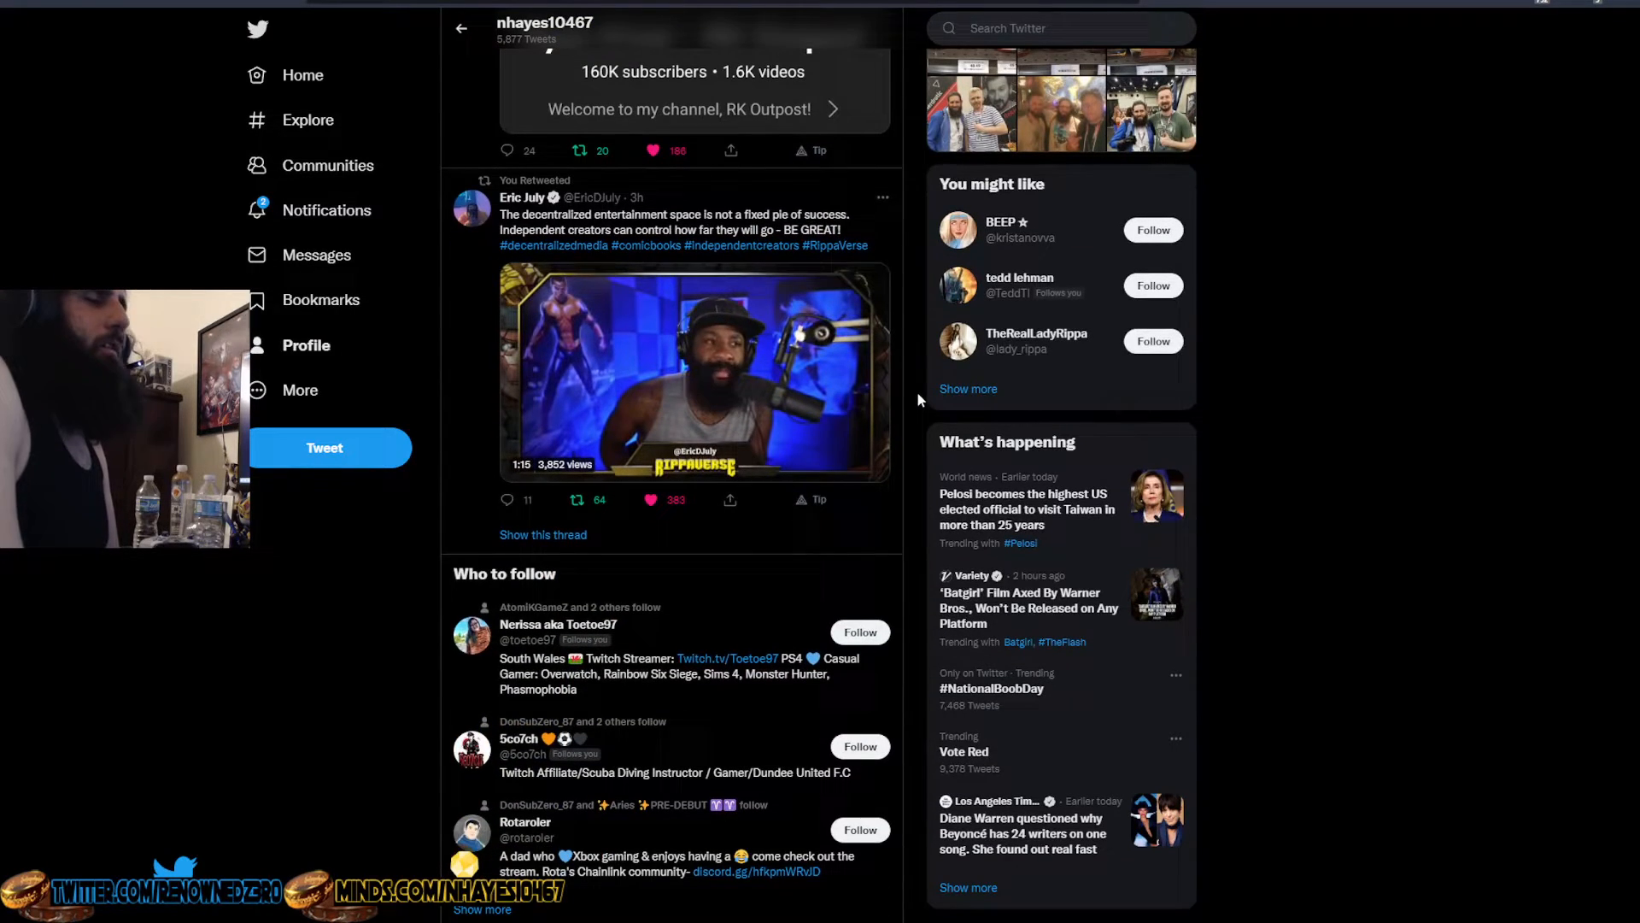
{"action": "scroll", "scroll_direction": "down", "scroll_amount": 3}
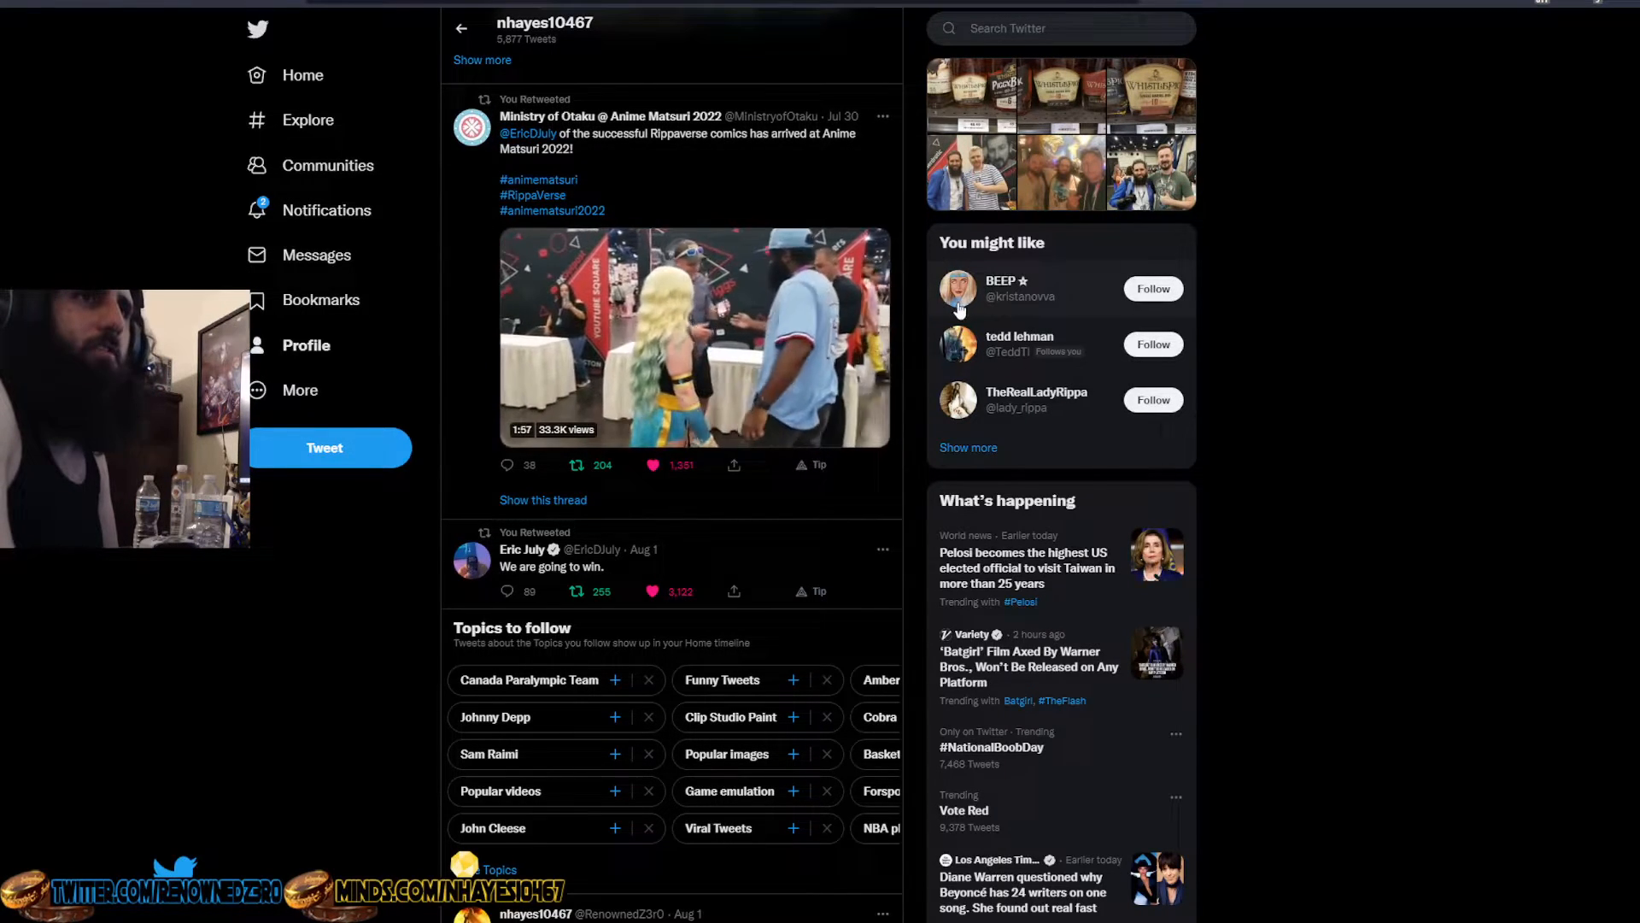
{"action": "mouse_move", "coordinate": [1005, 282]}
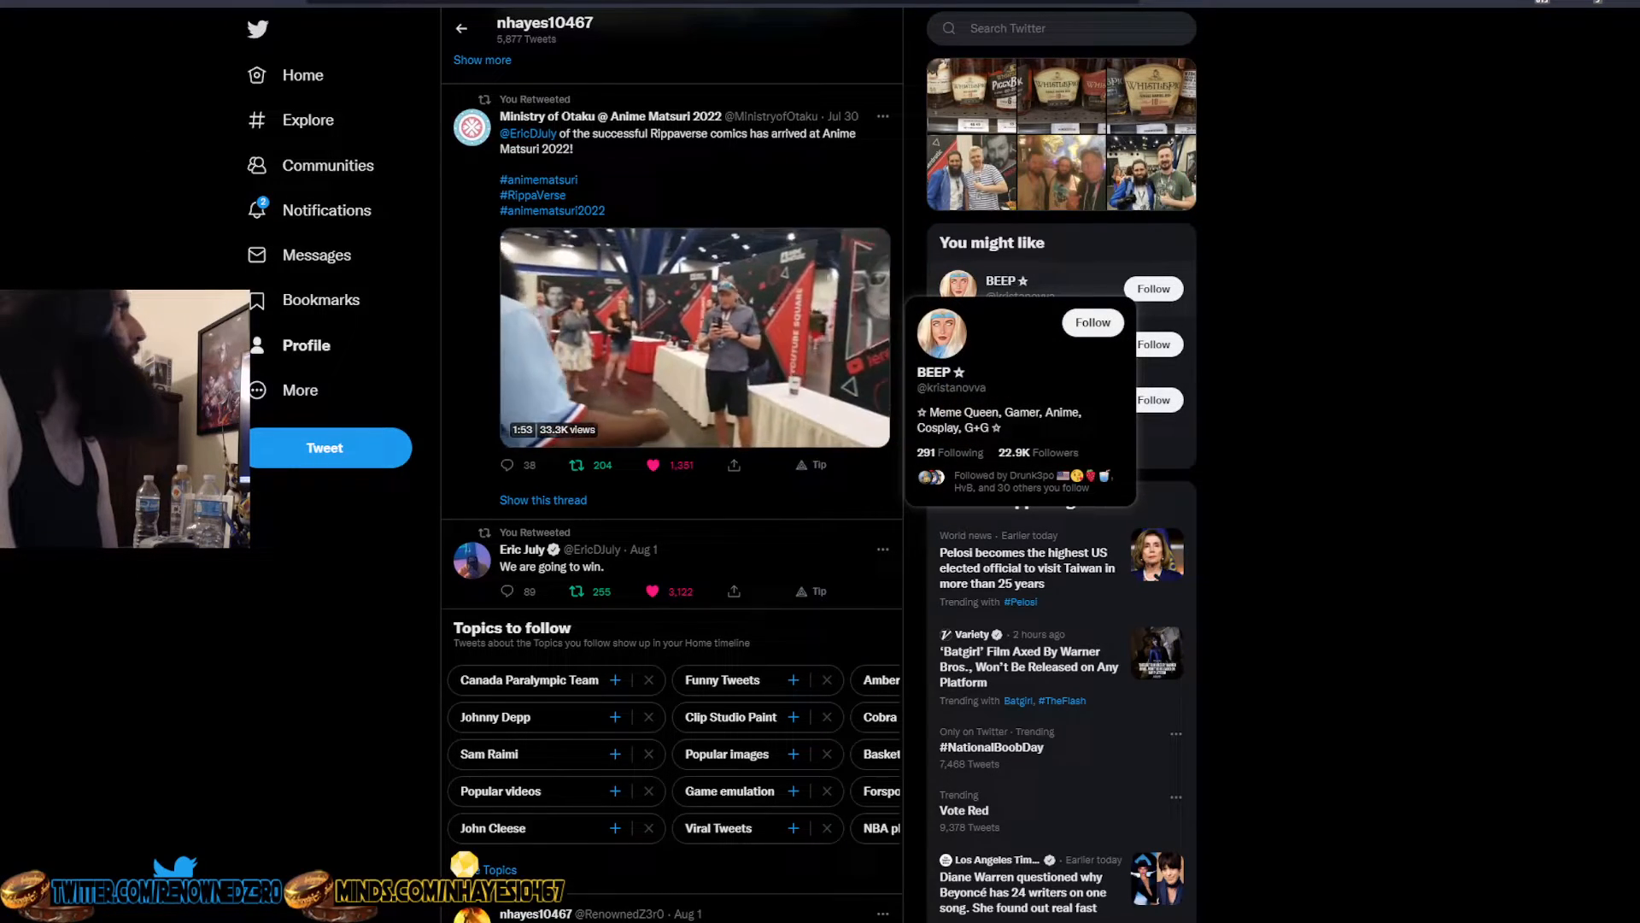
{"action": "left_click", "coordinate": [950, 372]}
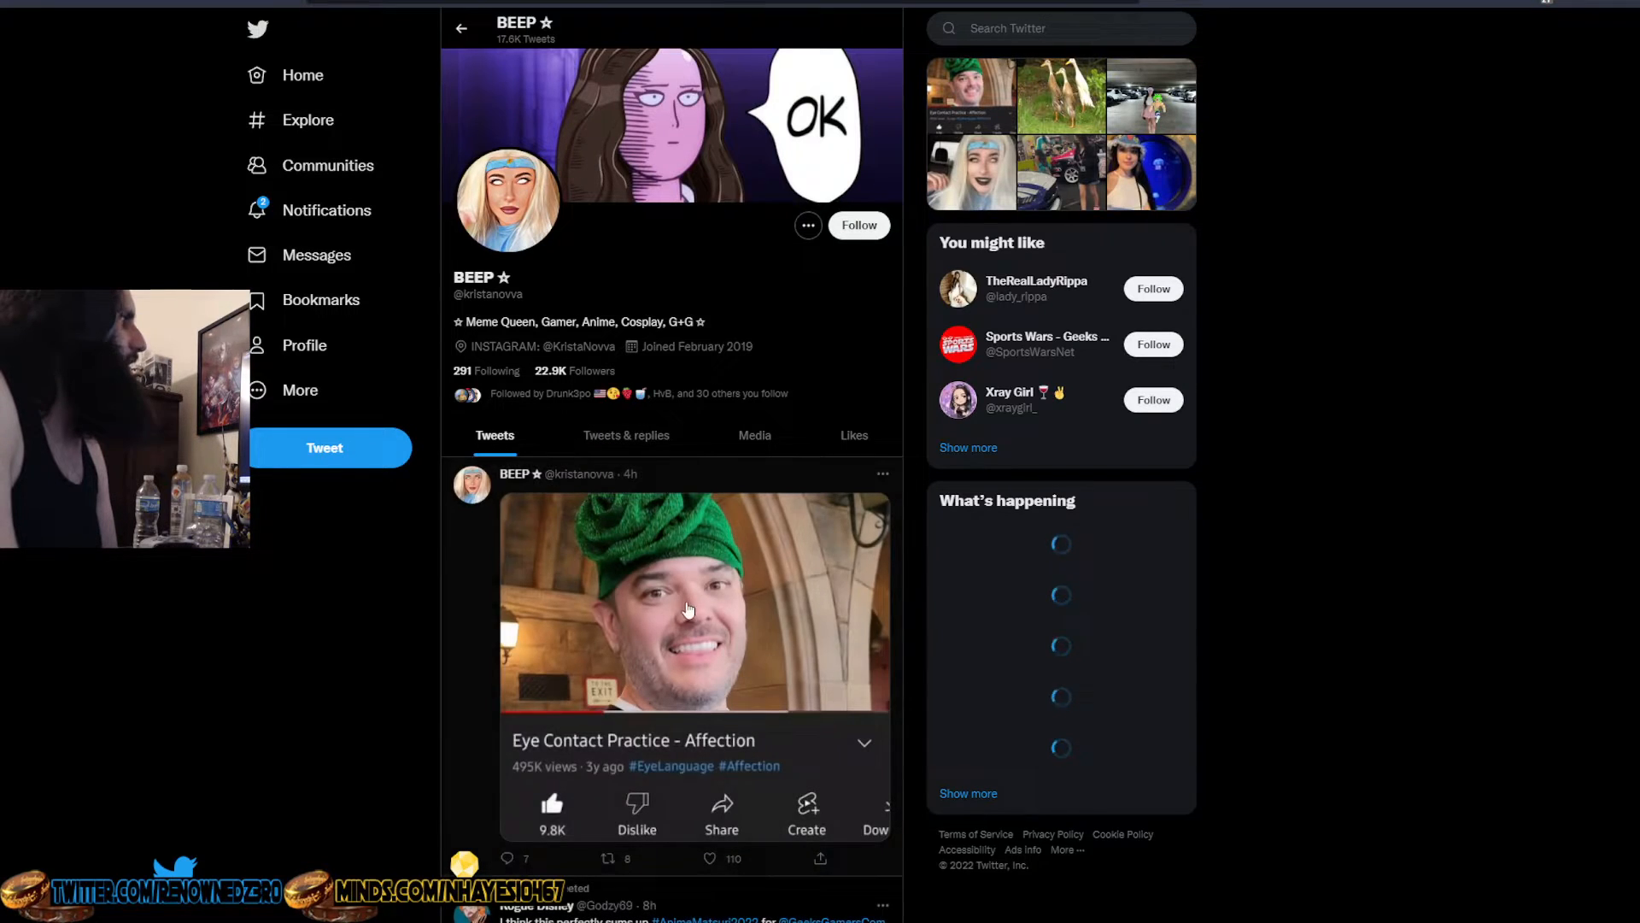
{"action": "scroll", "scroll_direction": "down", "scroll_amount": 3}
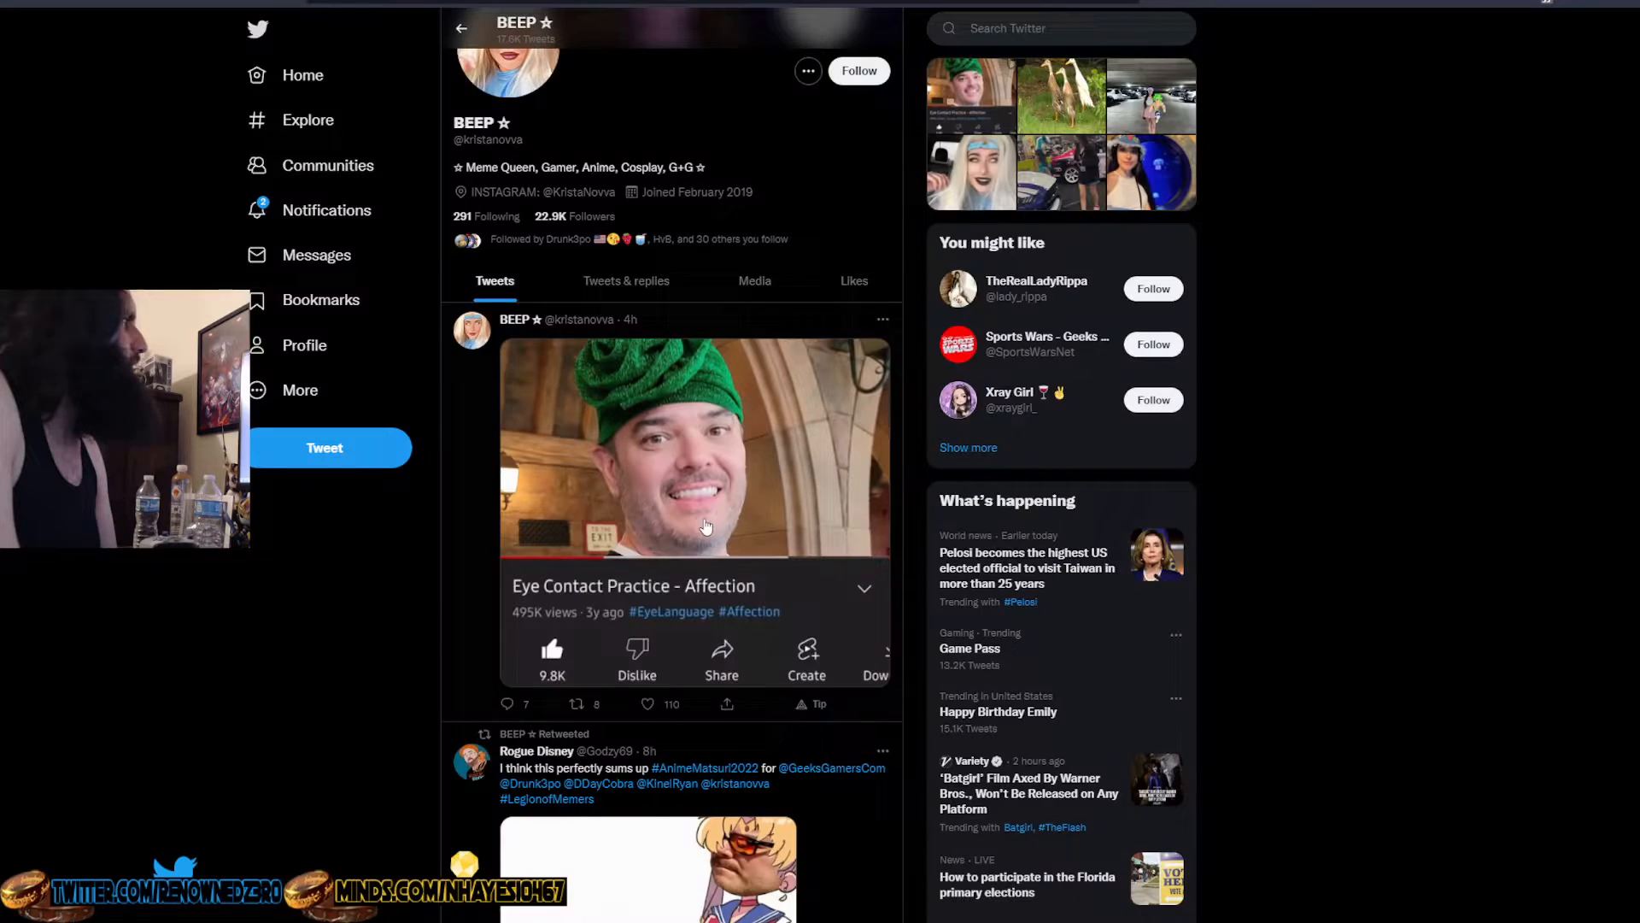
{"action": "scroll", "scroll_direction": "down", "scroll_amount": 3}
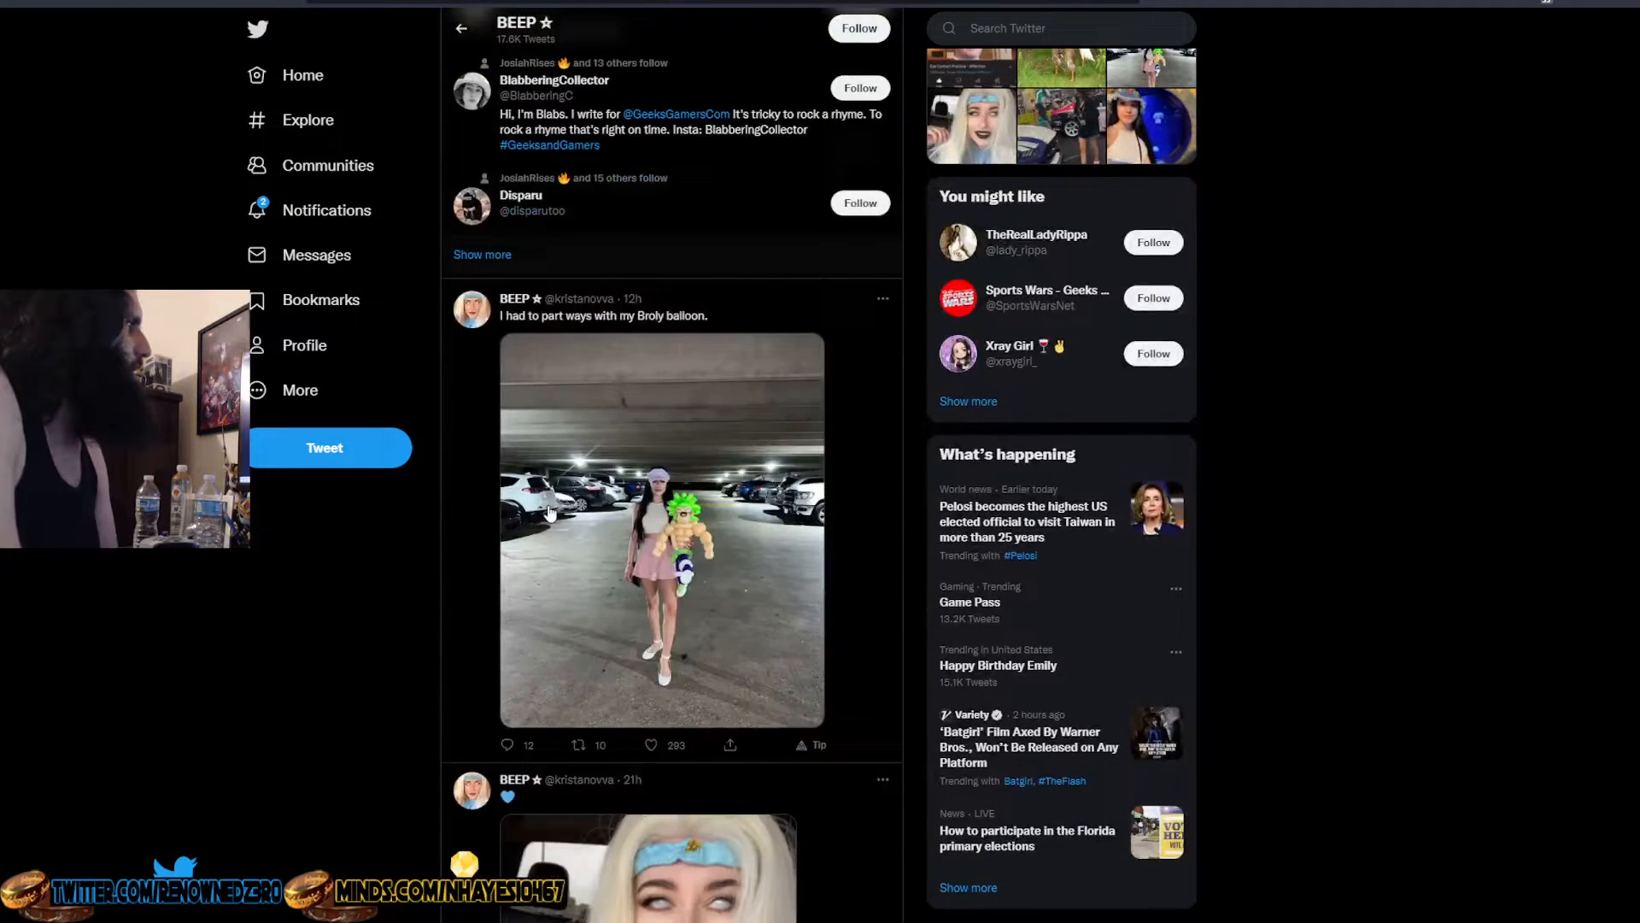
{"action": "scroll", "scroll_direction": "down", "scroll_amount": 3}
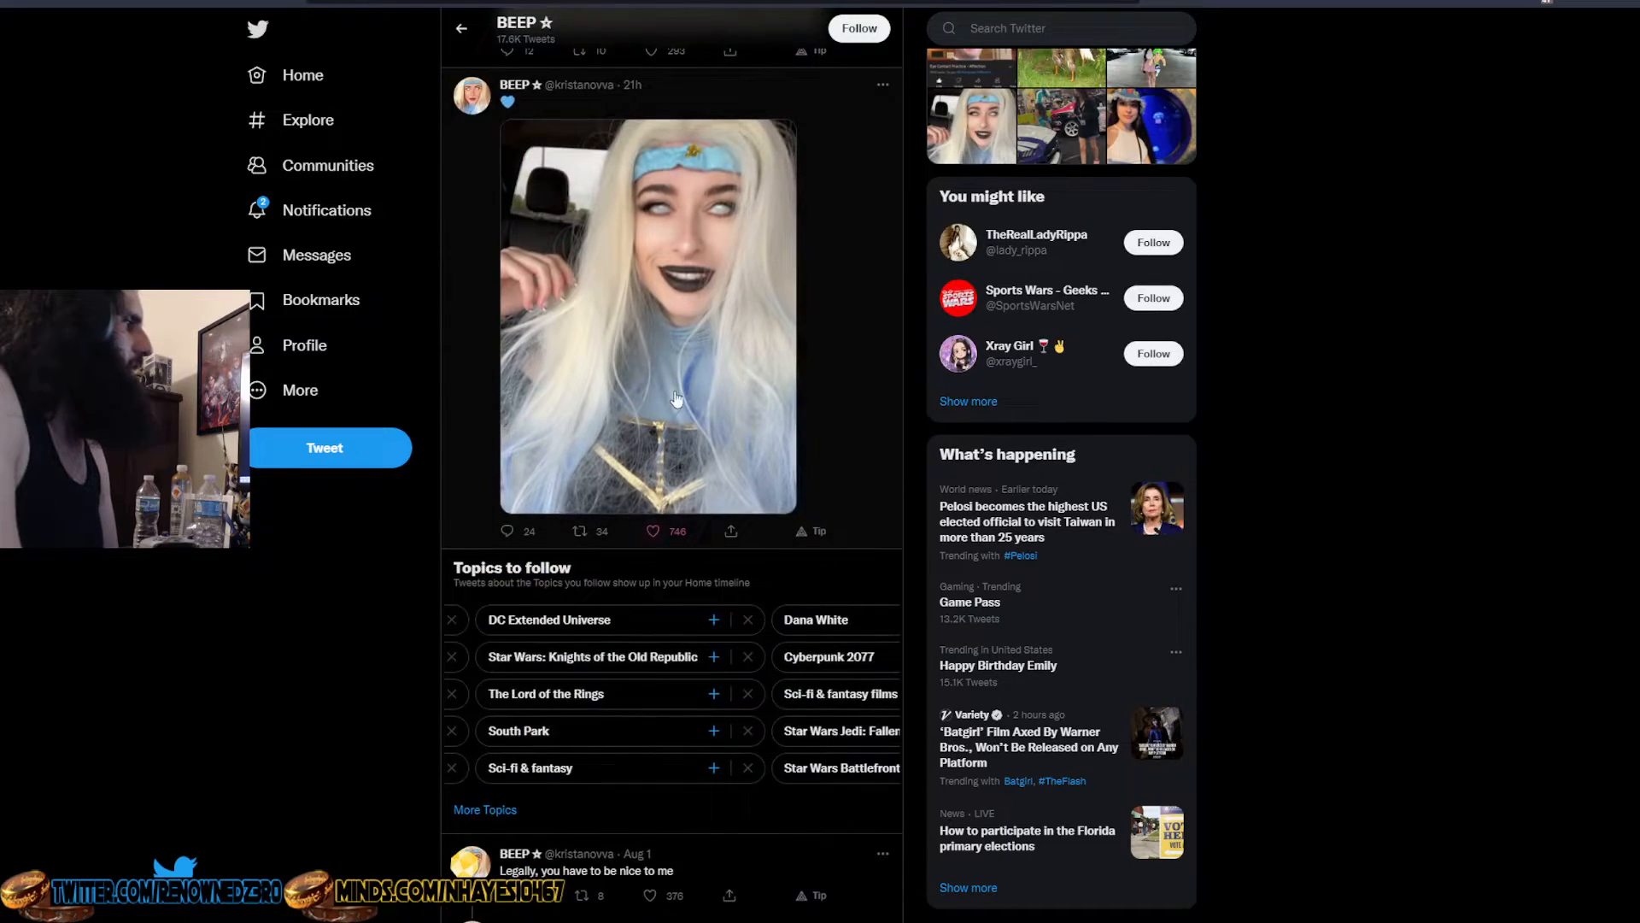
{"action": "scroll", "scroll_direction": "down", "scroll_amount": 3}
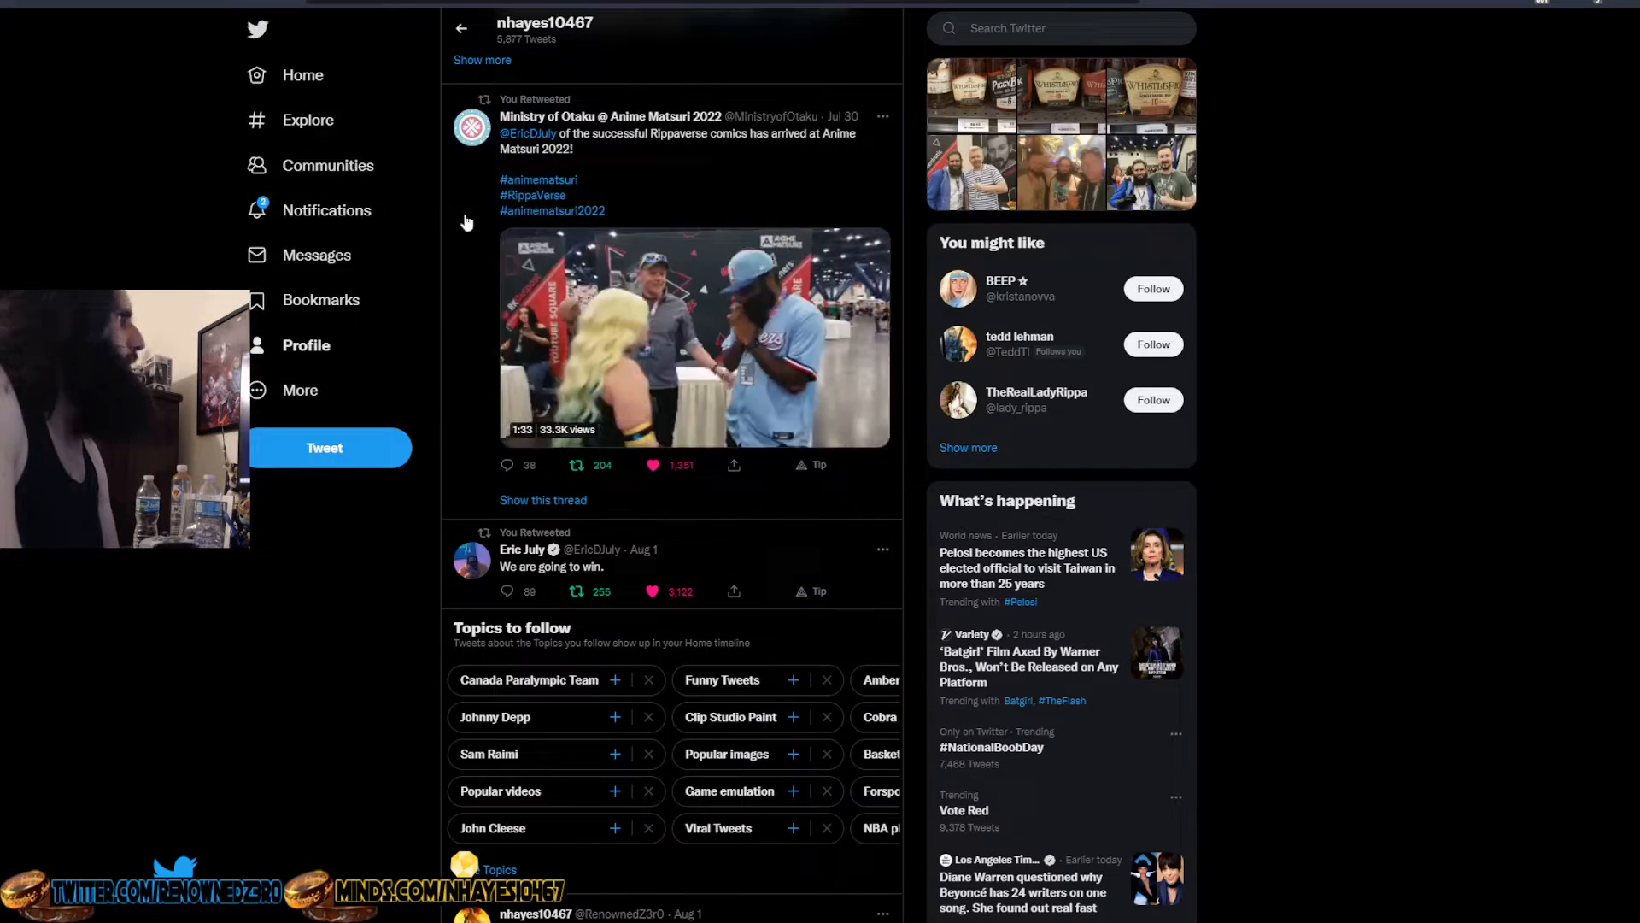
Play the retweeted Ministry of Otaku Anime Matsuri 2022 Rippaverse booth video to about halfway
{"action": "left_click", "coordinate": [694, 335]}
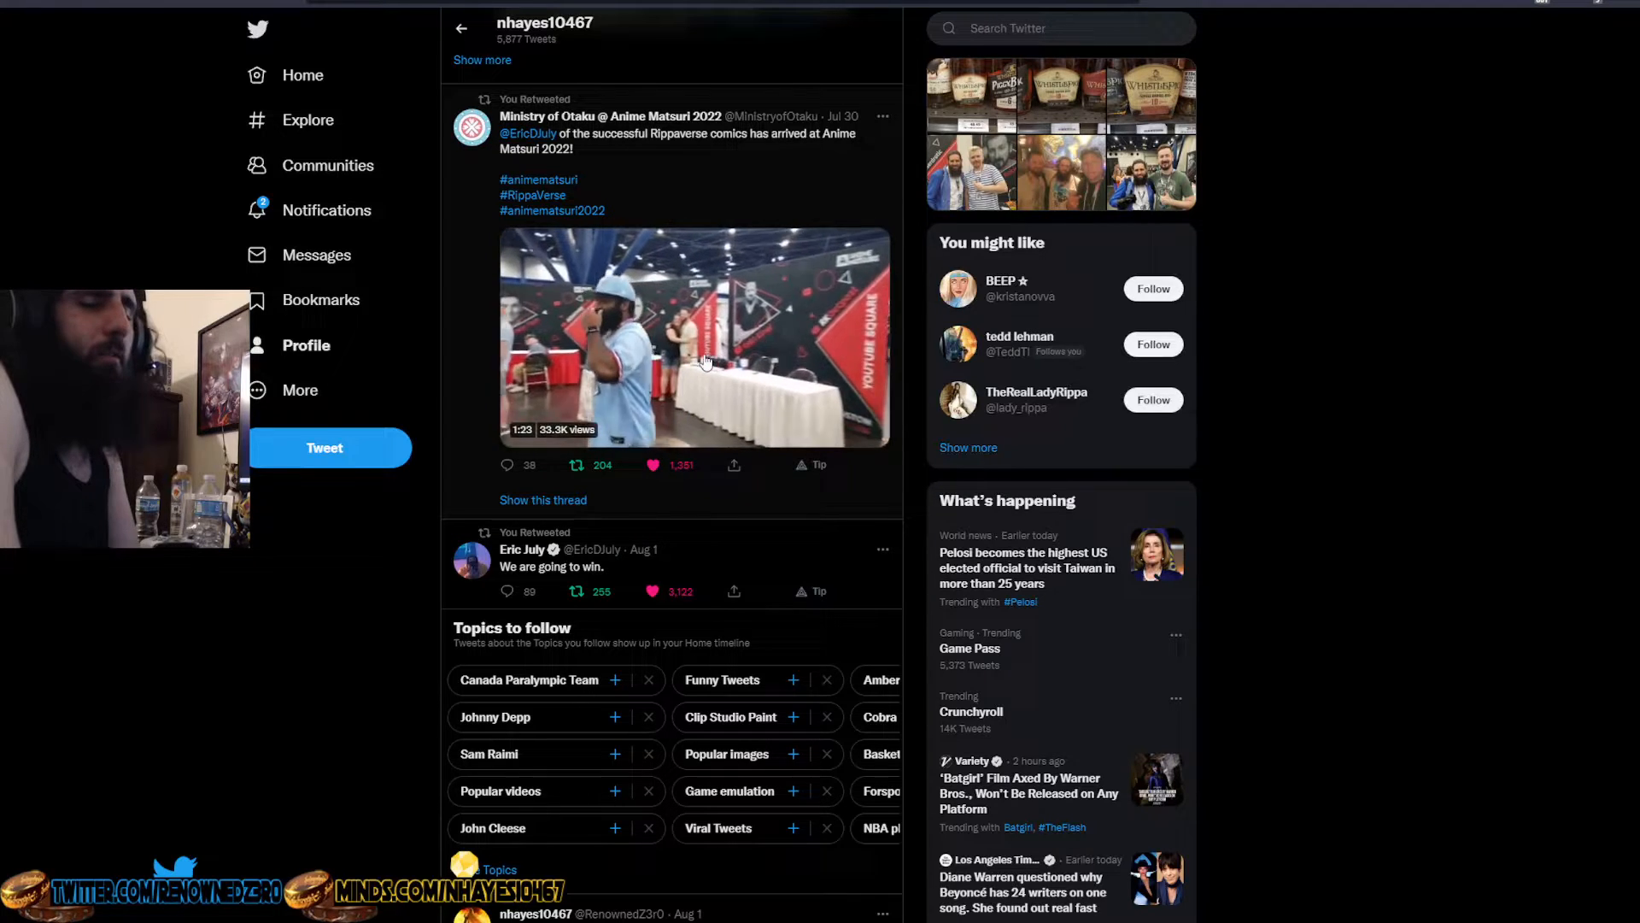
{"action": "left_click", "coordinate": [696, 337]}
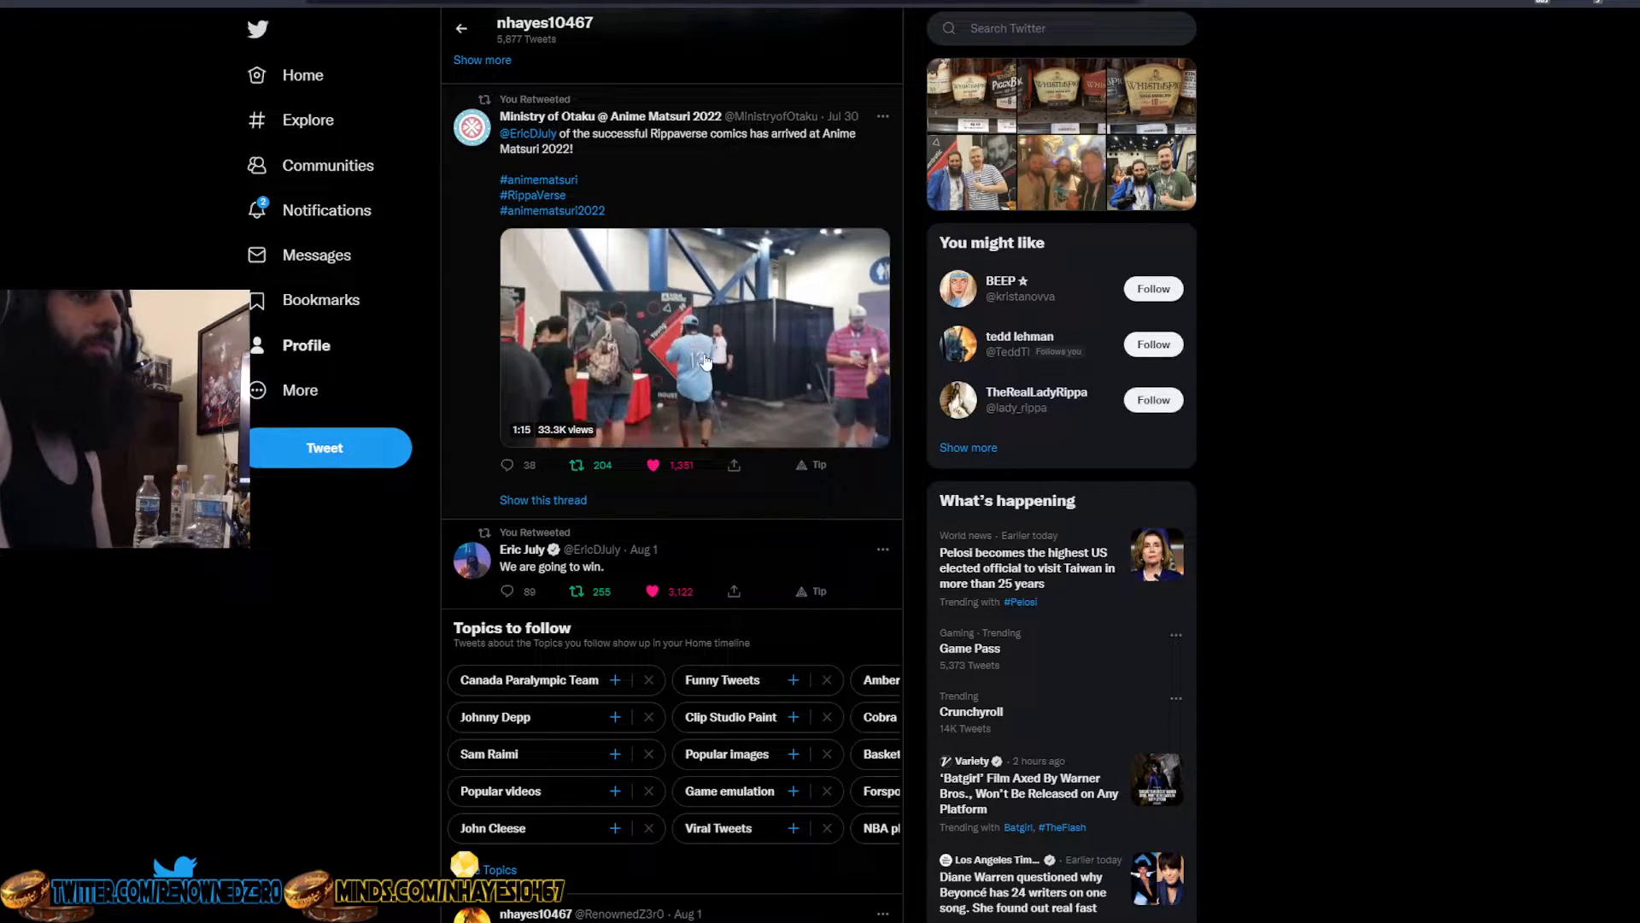
{"action": "left_click", "coordinate": [694, 337]}
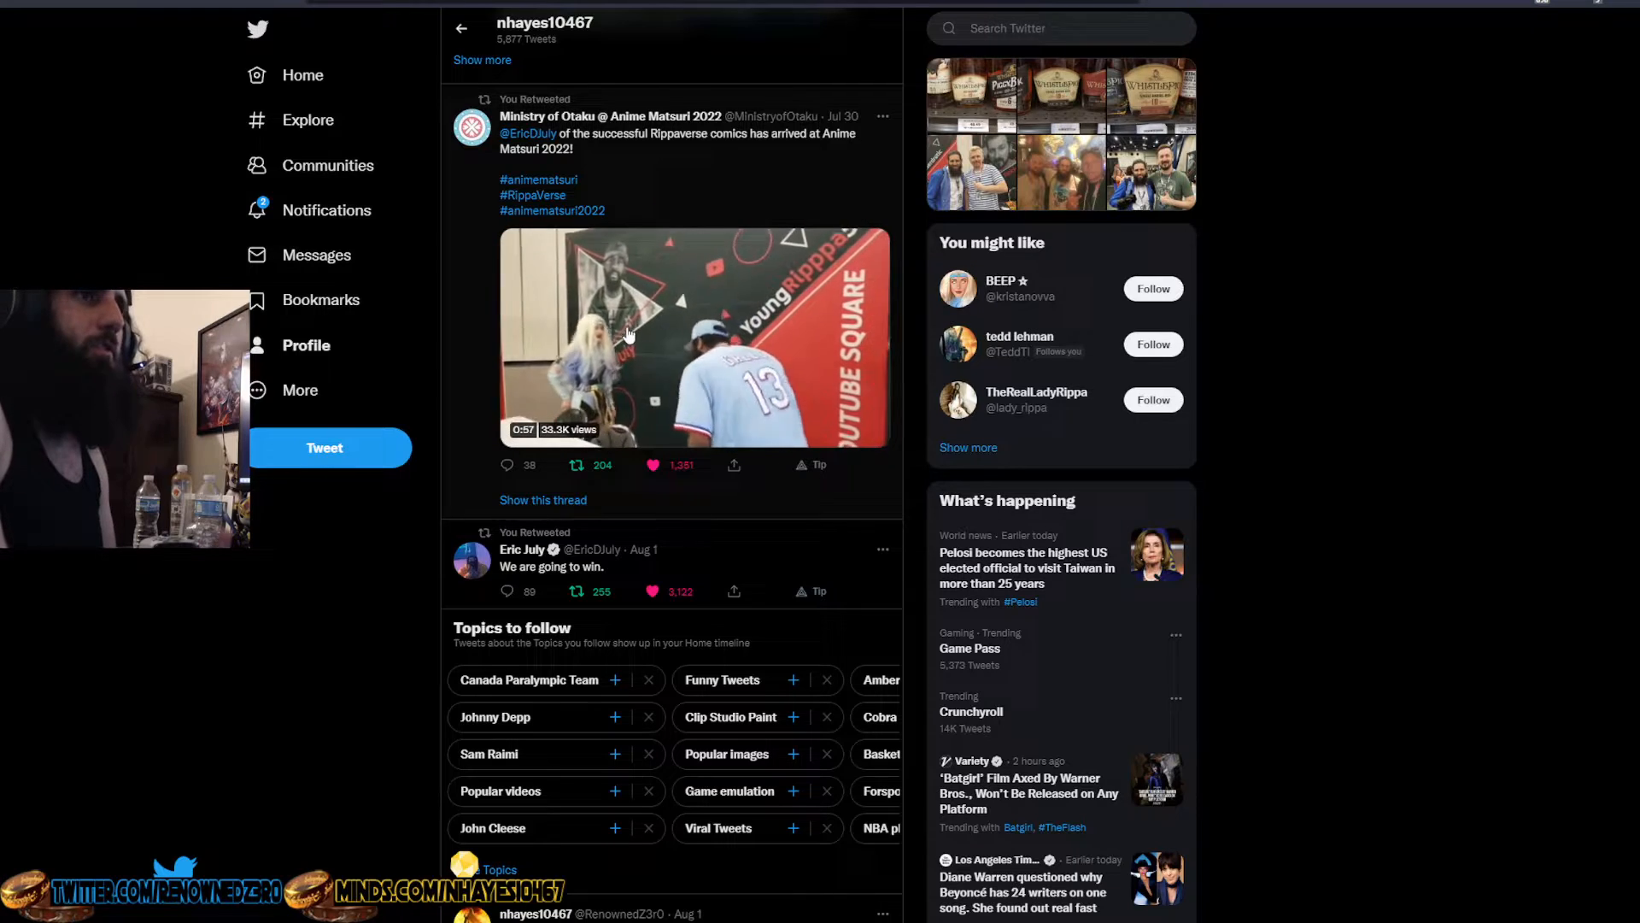
{"action": "left_click", "coordinate": [694, 337]}
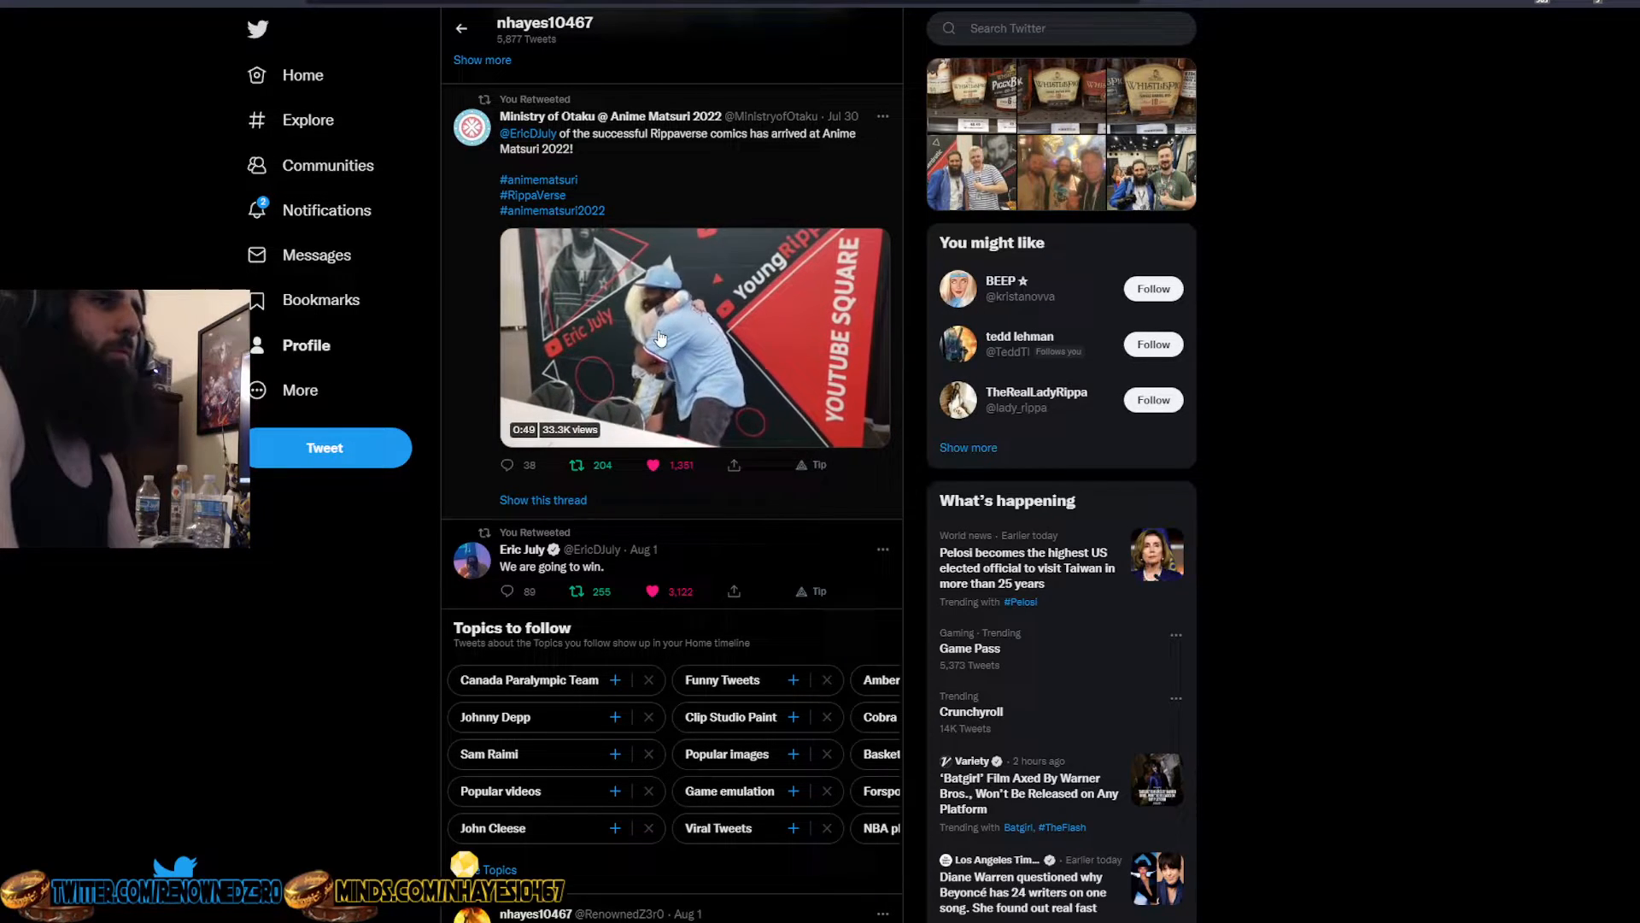
{"action": "left_click", "coordinate": [692, 335]}
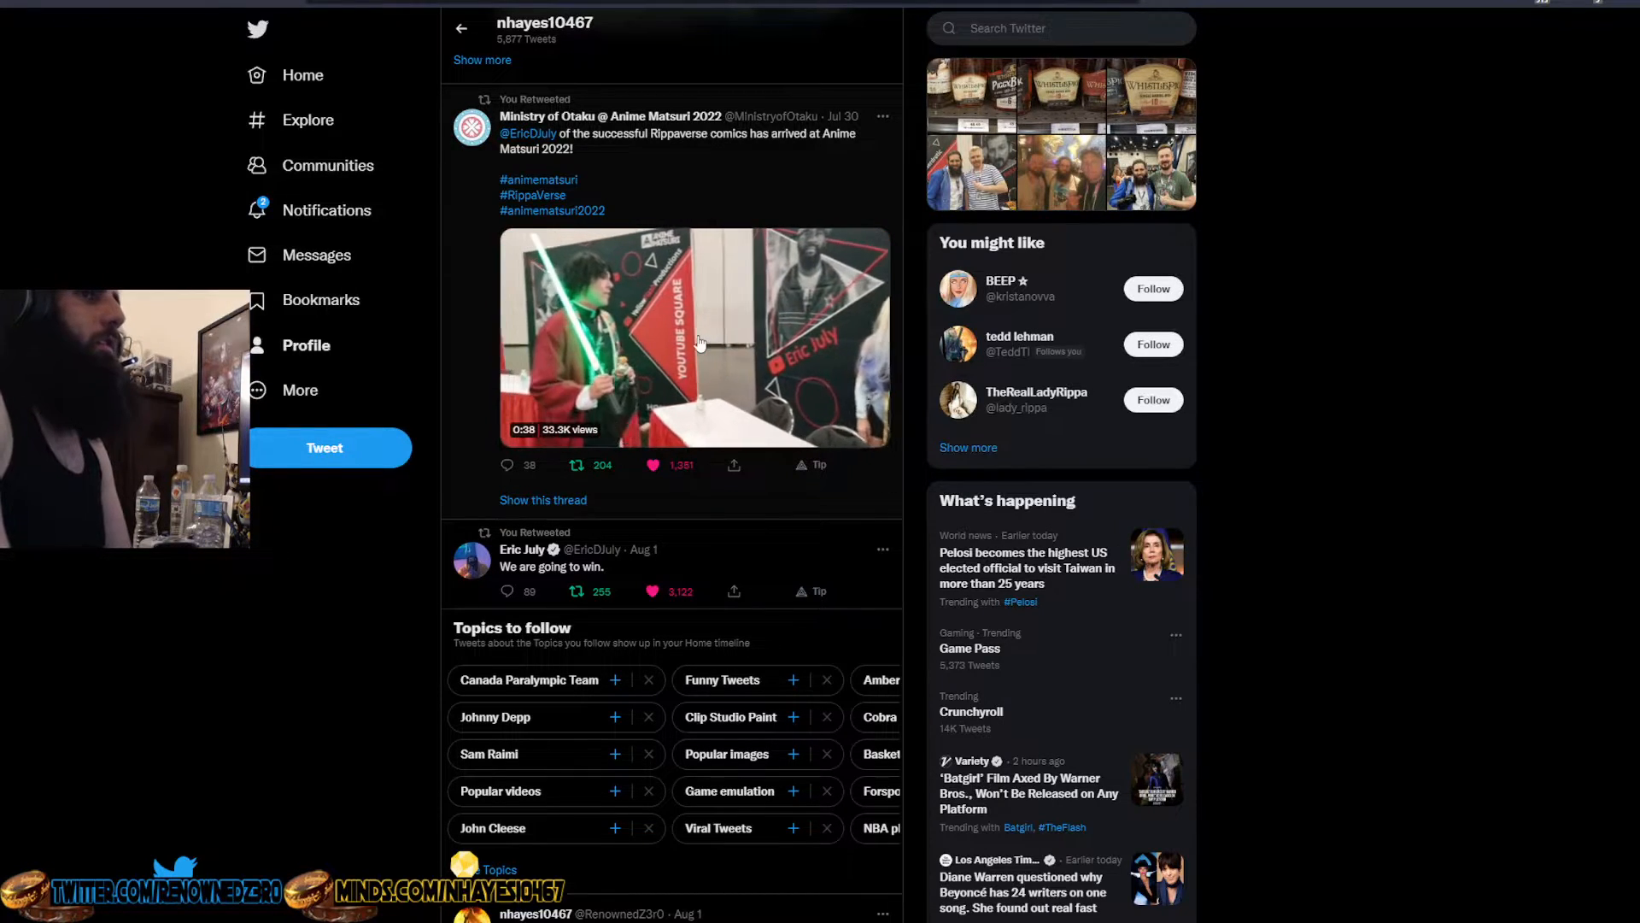
Keep the Rippaverse booth video playing until it reaches 0:00 remaining
{"action": "left_click", "coordinate": [695, 337]}
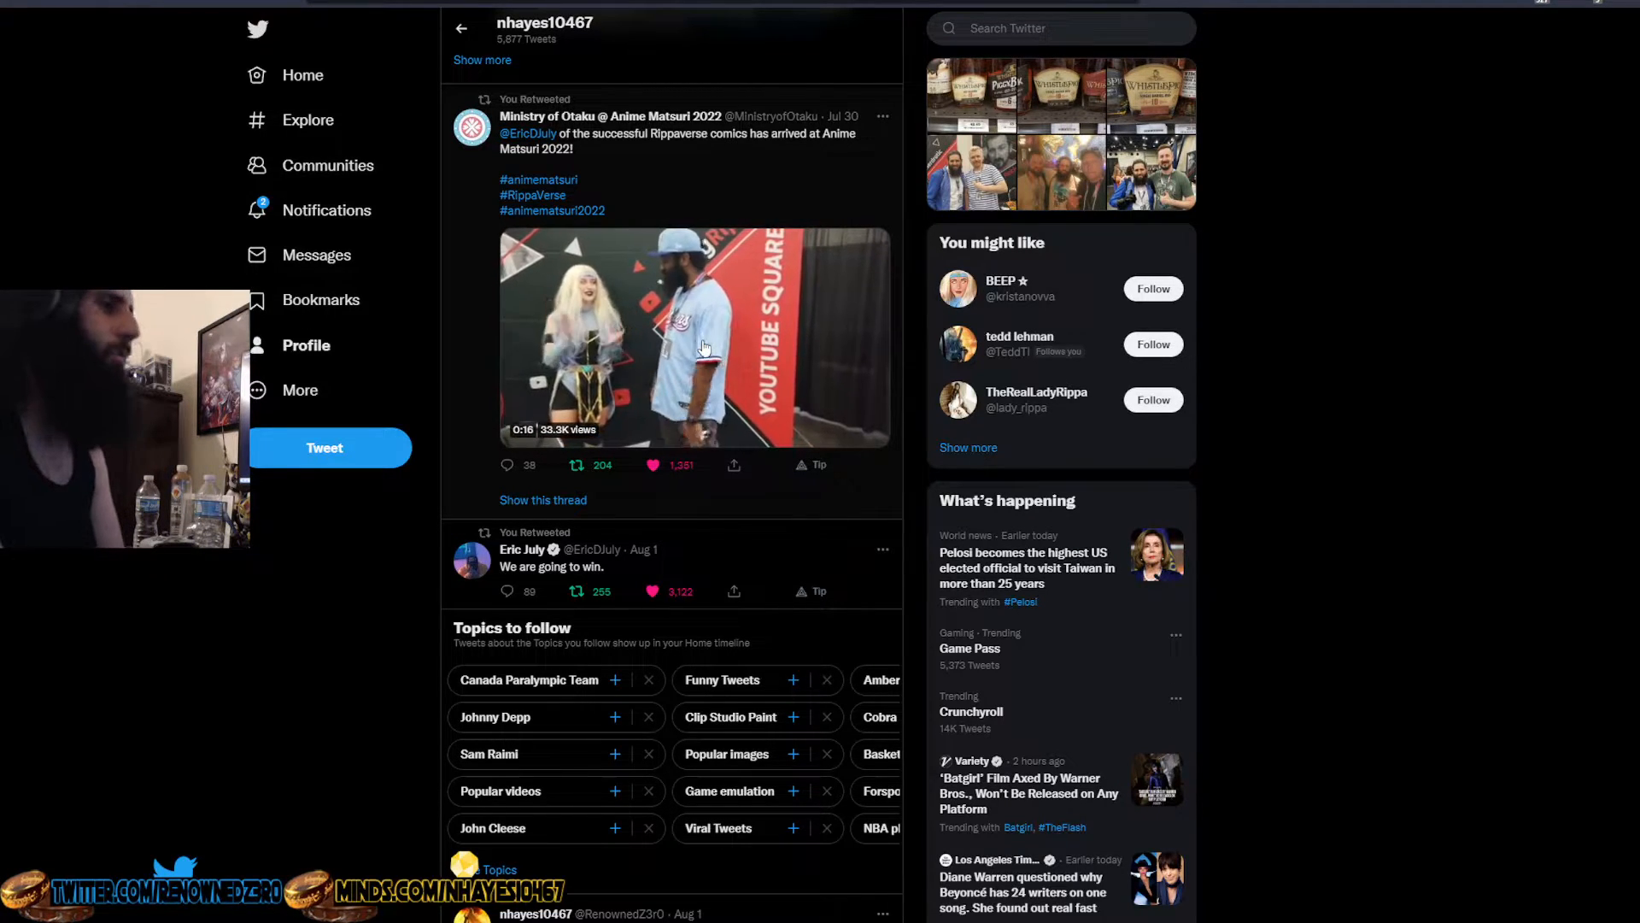
{"action": "left_click", "coordinate": [696, 337]}
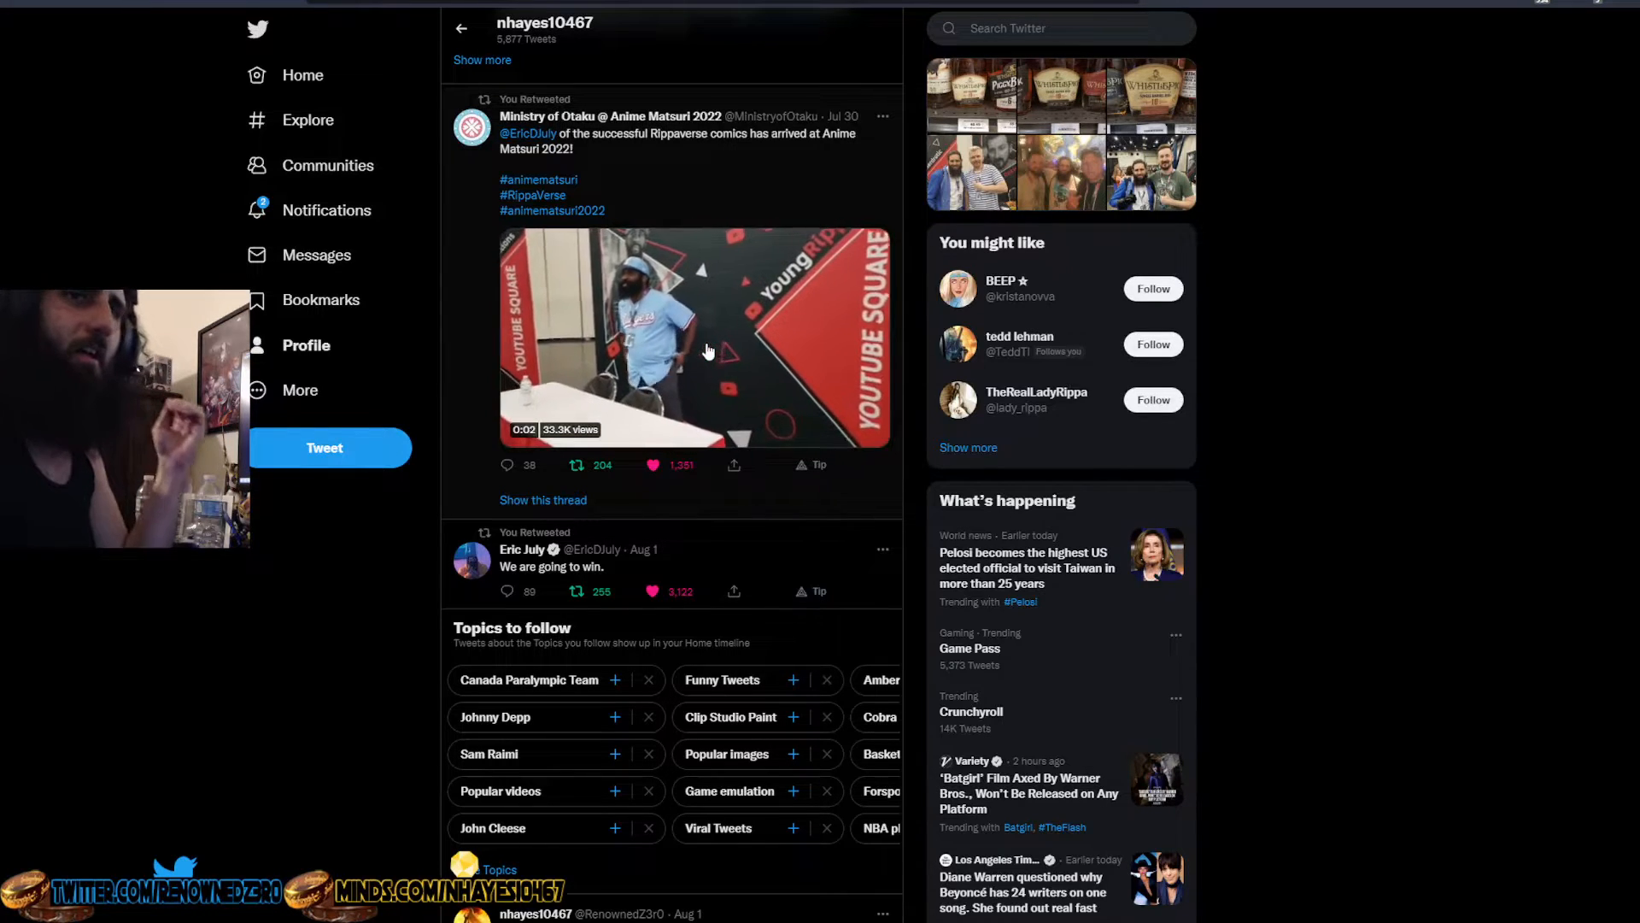
{"action": "left_click", "coordinate": [694, 337]}
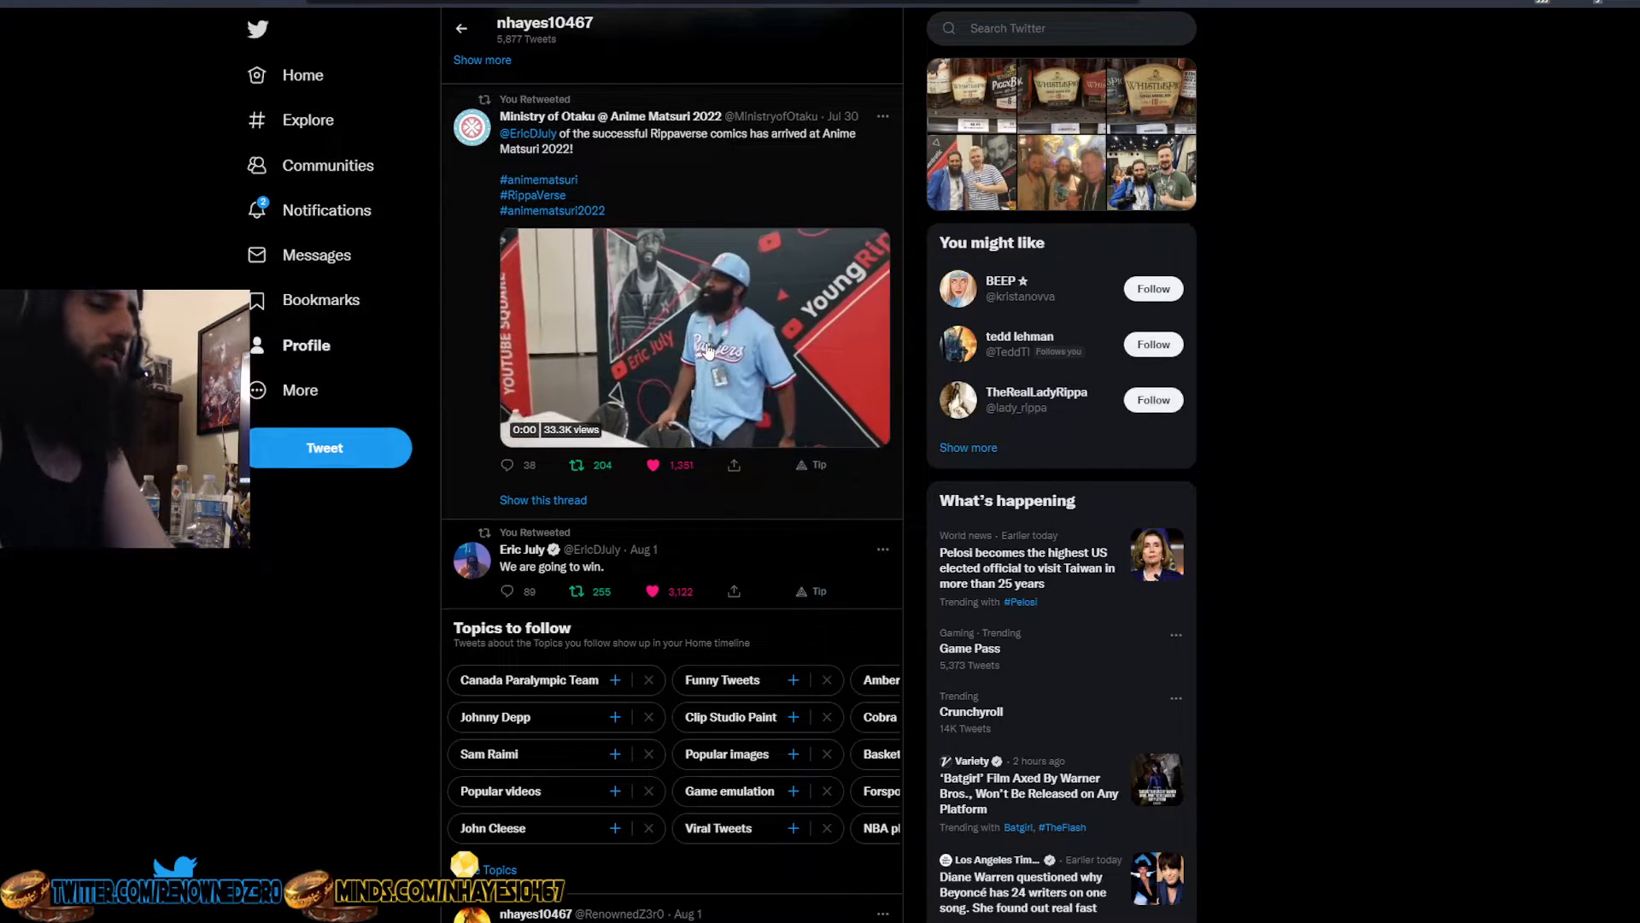